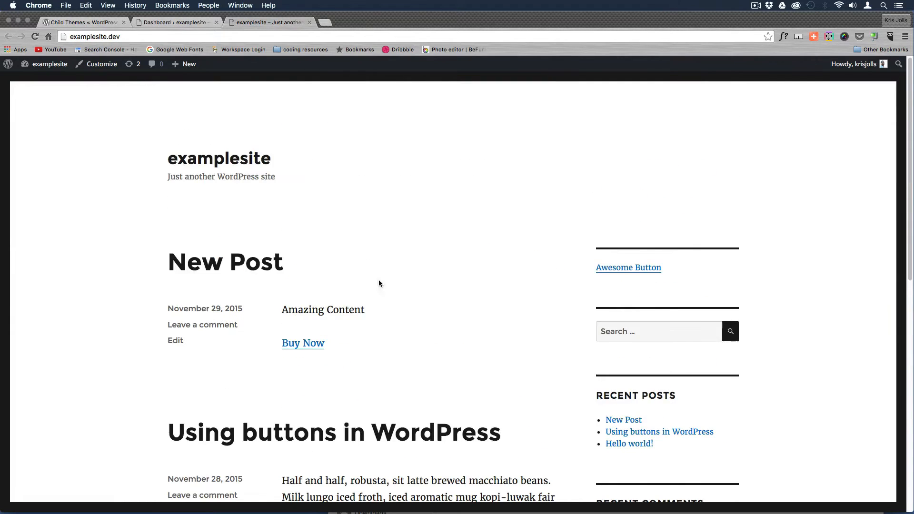
mouse_move(229, 192)
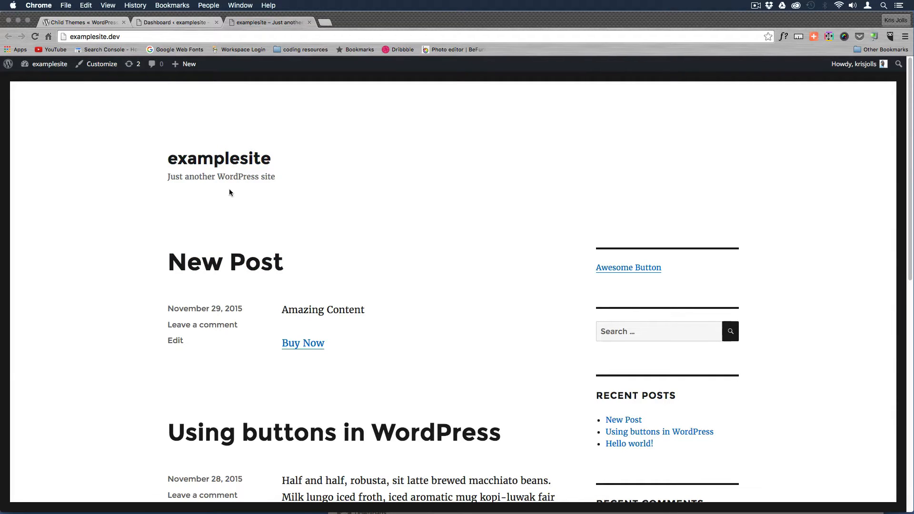
mouse_move(334, 133)
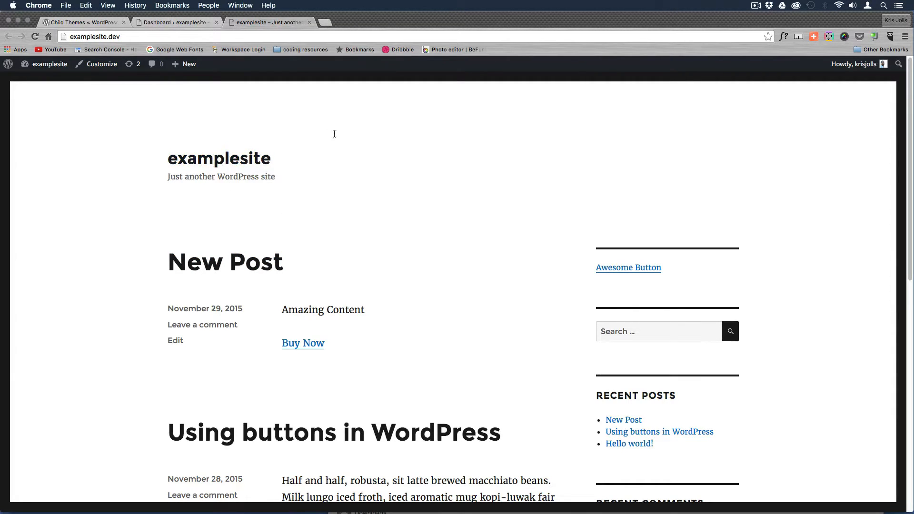
mouse_move(714, 112)
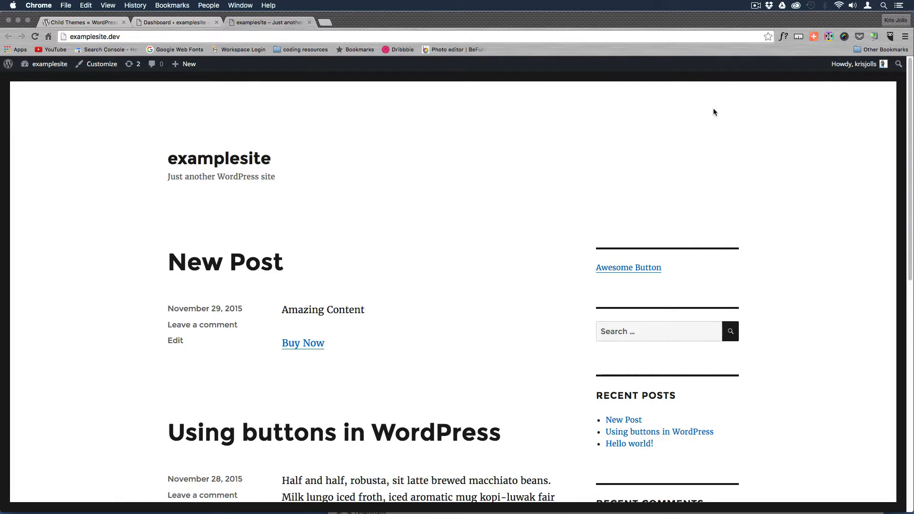
mouse_move(585, 110)
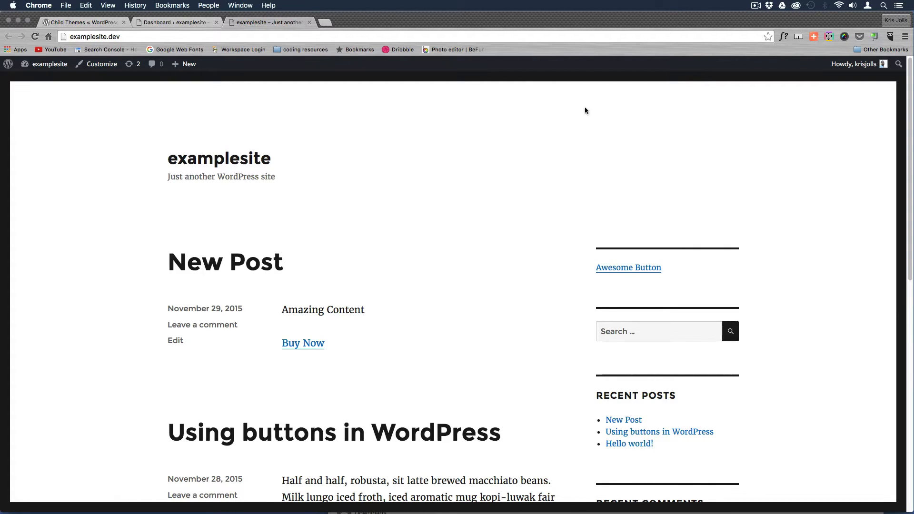
mouse_move(503, 112)
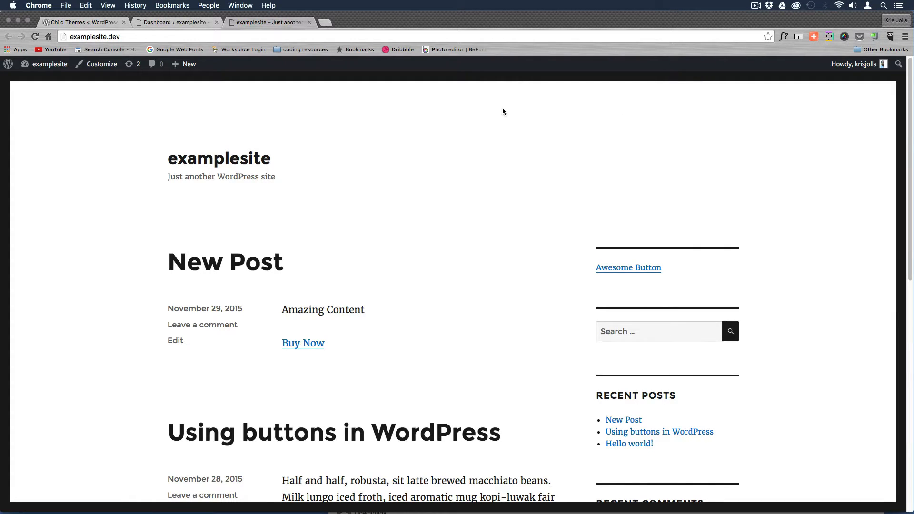
mouse_move(359, 196)
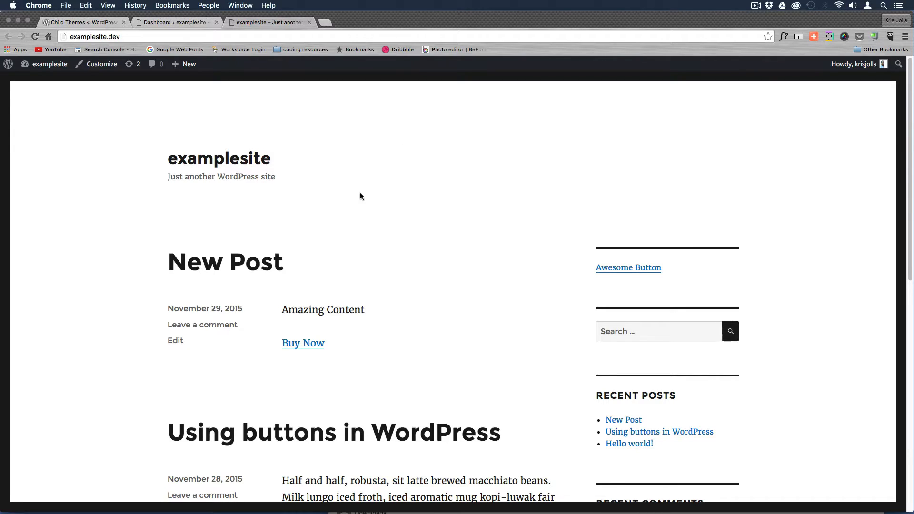
mouse_move(341, 194)
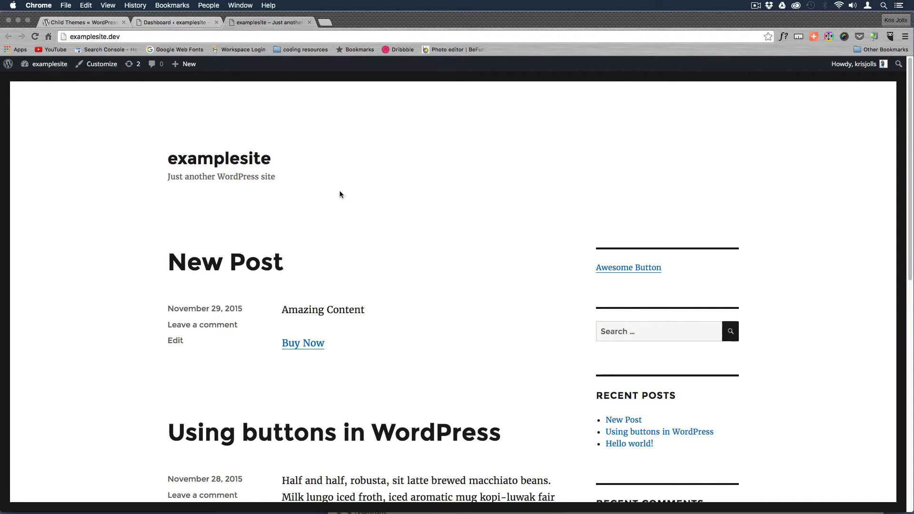
mouse_move(358, 198)
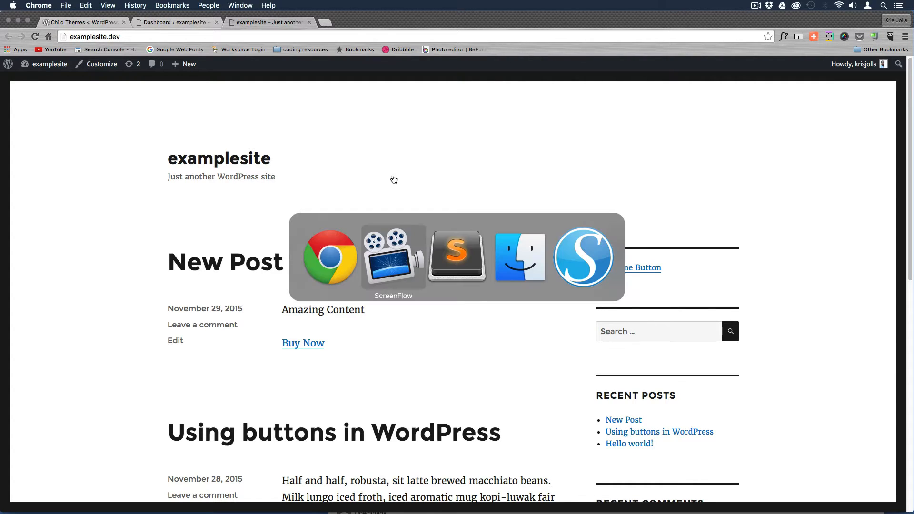
Step: Show the Themes admin page with Twenty Sixteen active, dismissing its details overlay
left_click(519, 255)
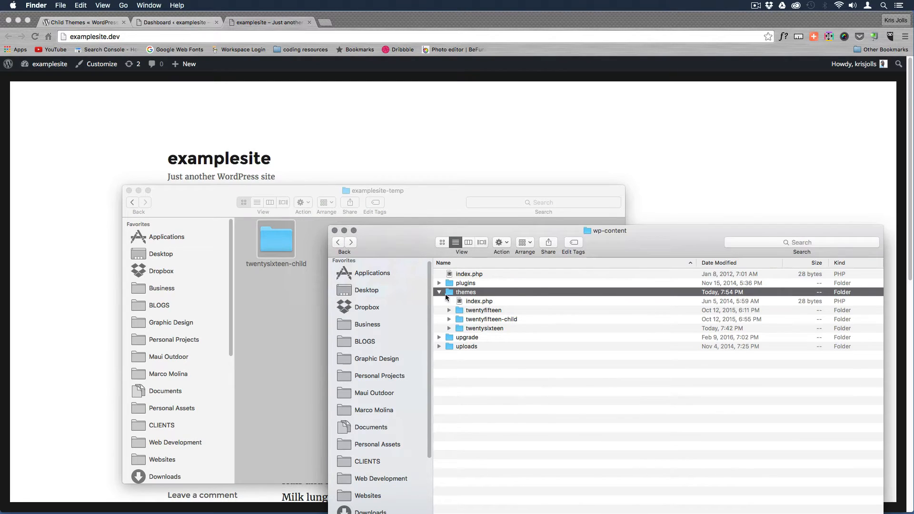
left_click(485, 328)
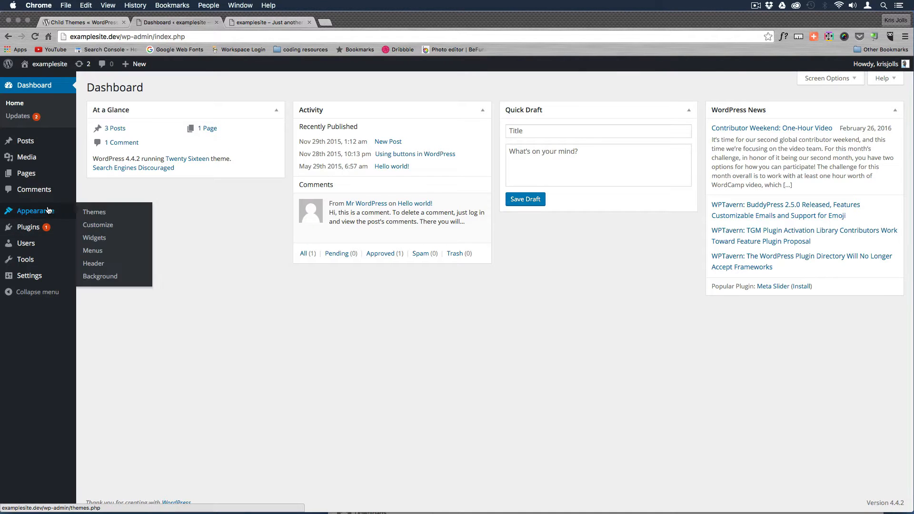
left_click(95, 211)
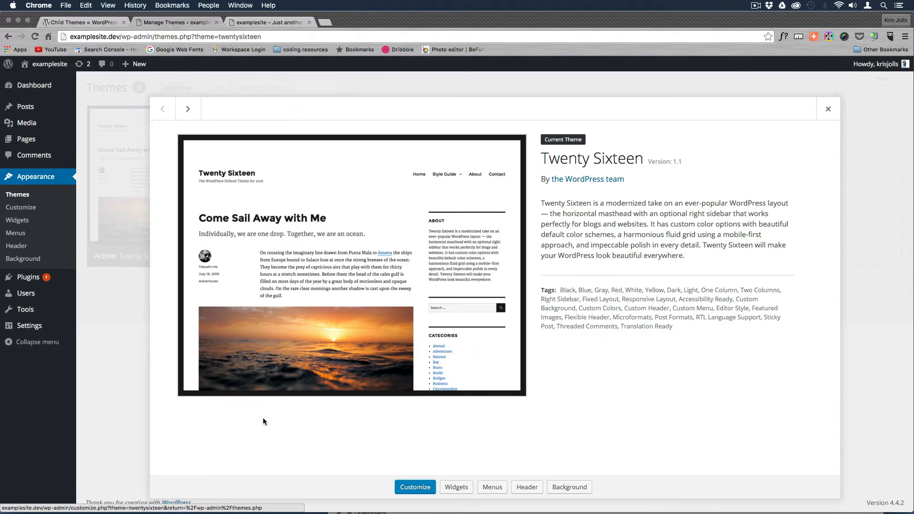
left_click(827, 108)
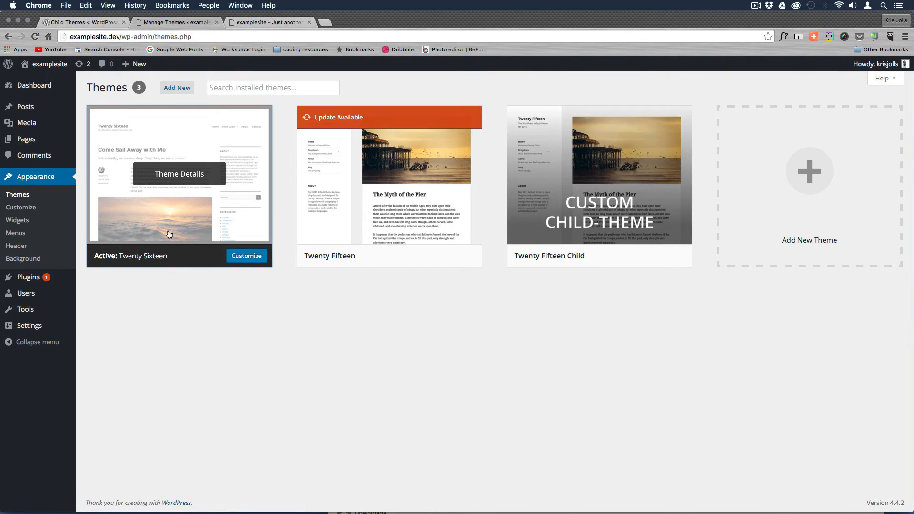
mouse_move(168, 292)
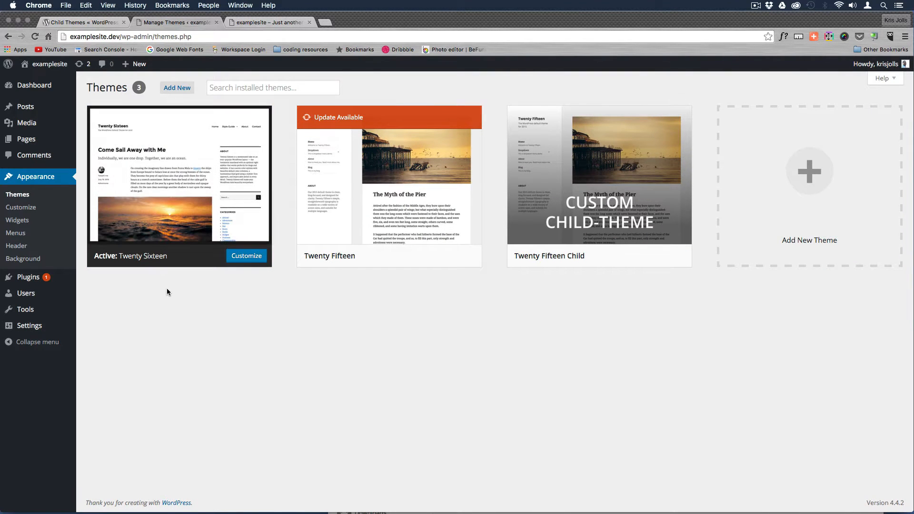
mouse_move(346, 271)
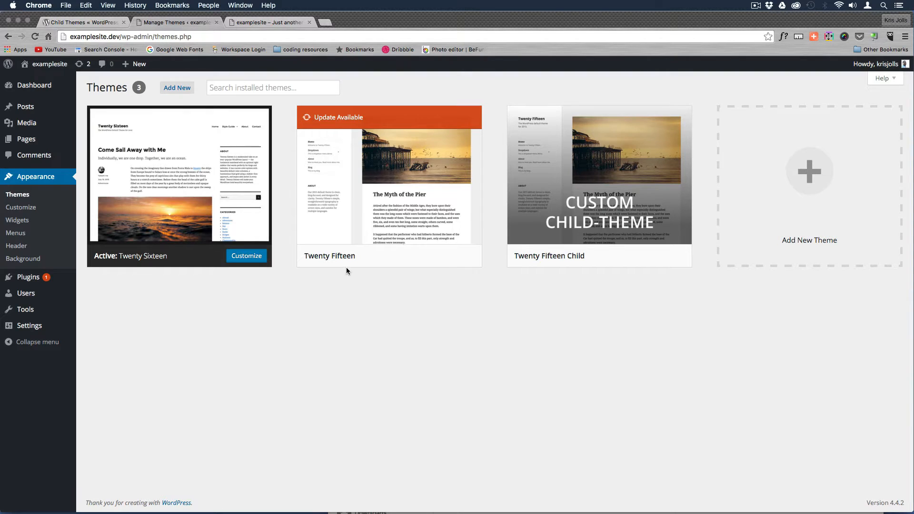
mouse_move(598, 247)
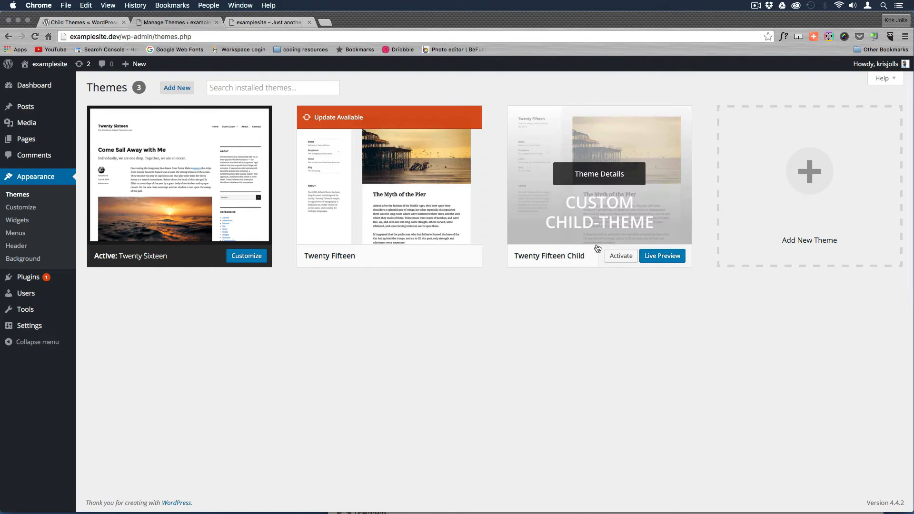
mouse_move(584, 293)
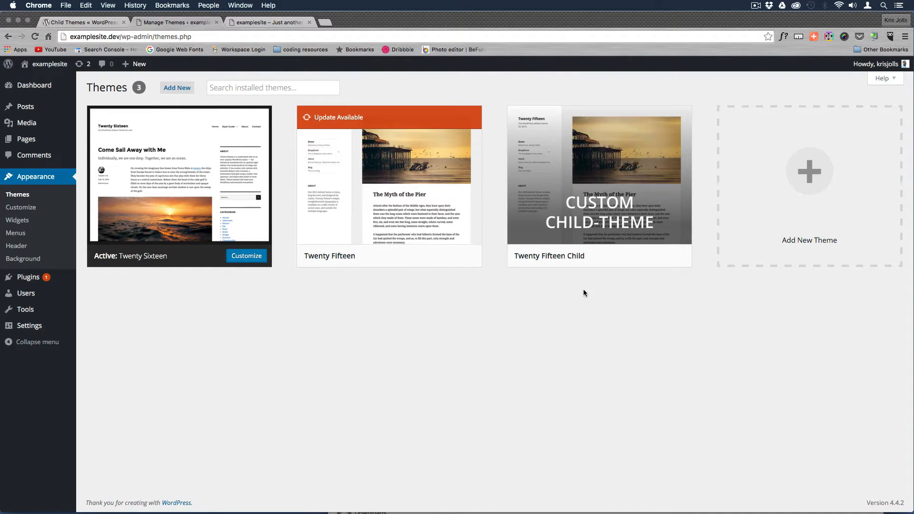
mouse_move(325, 304)
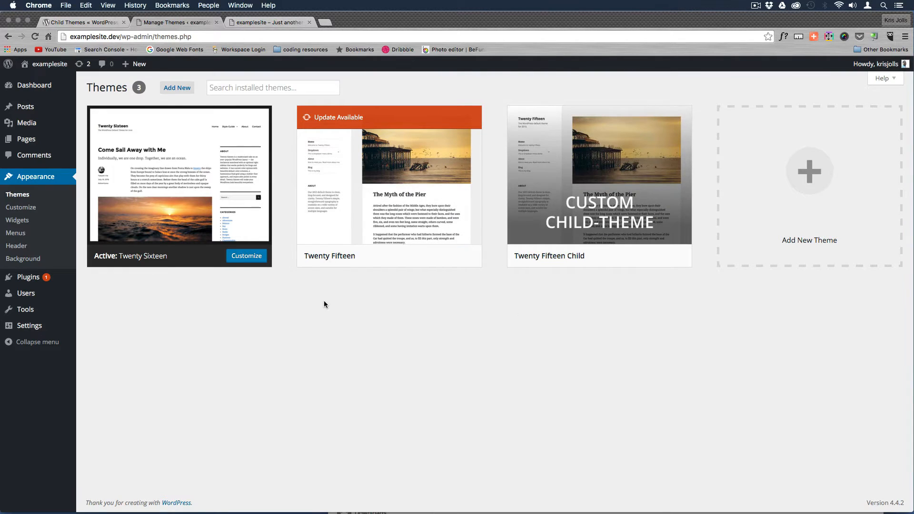
mouse_move(603, 282)
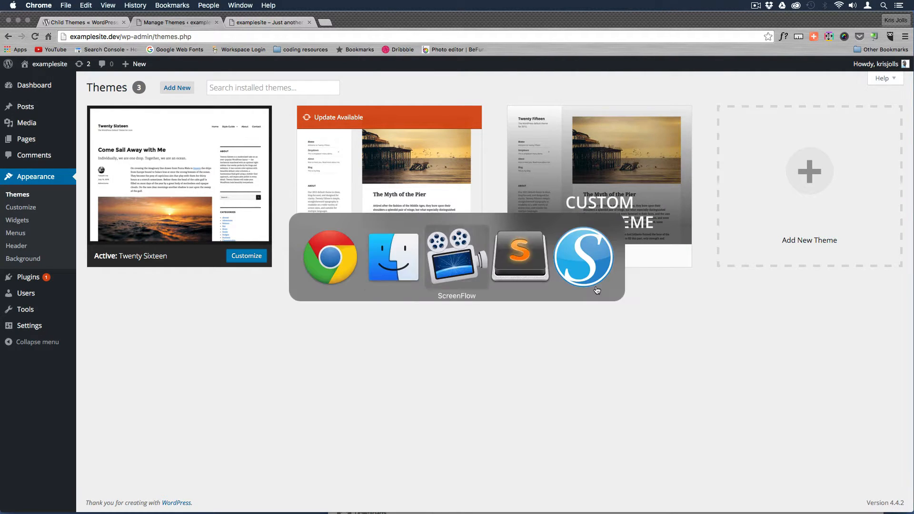
Step: Expand twentyfifteen-child in Finder and open the themes folder in its own window
left_click(392, 256)
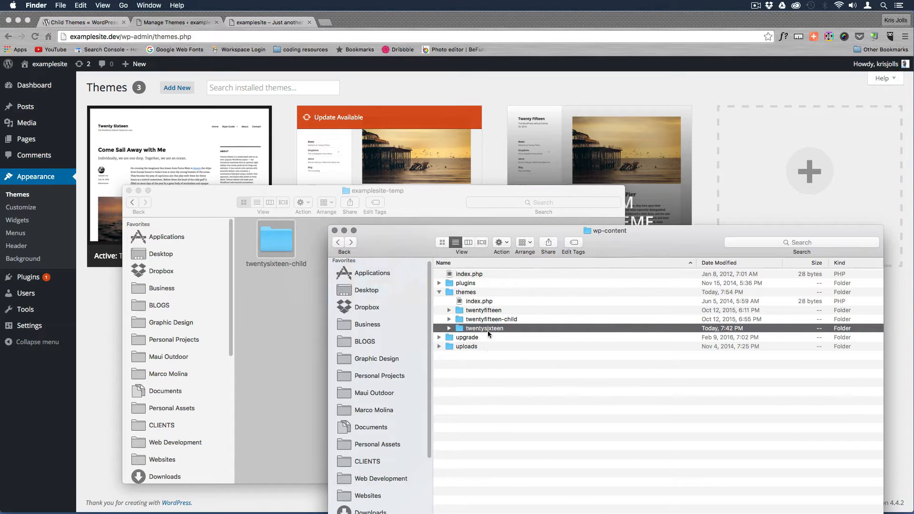
left_click(449, 319)
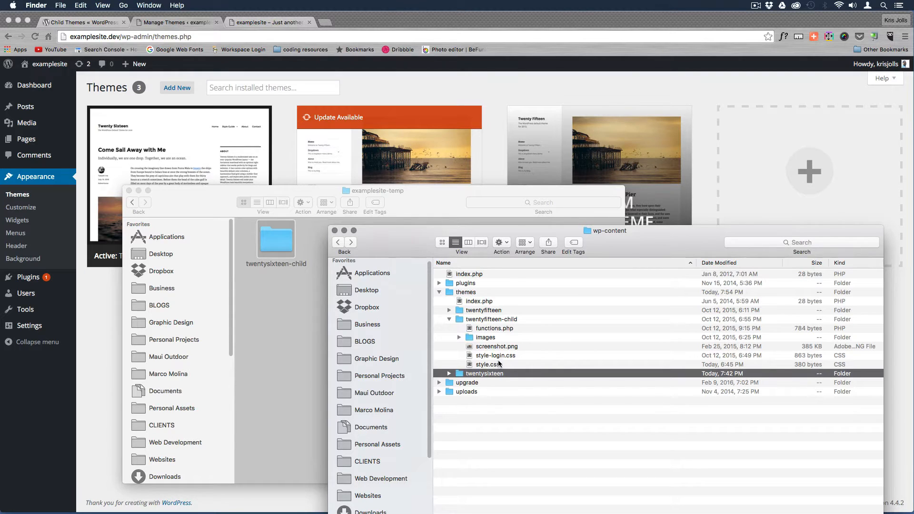
mouse_move(666, 171)
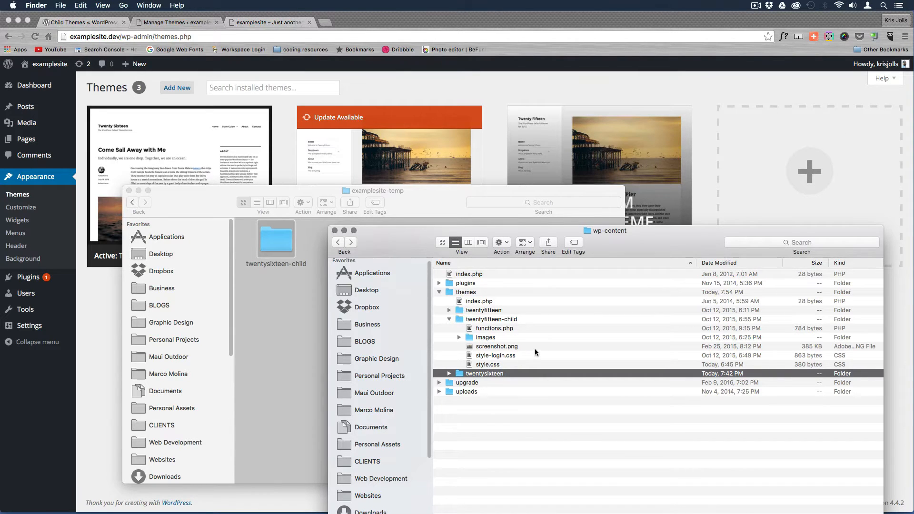
left_click(448, 319)
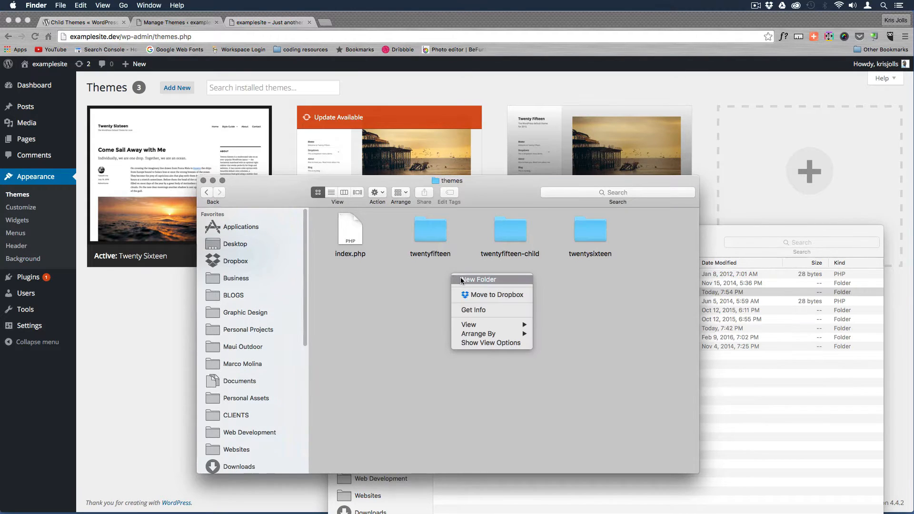
Step: Create a new themes folder named twentysixteen-child beside twentysixteen
left_click(479, 279)
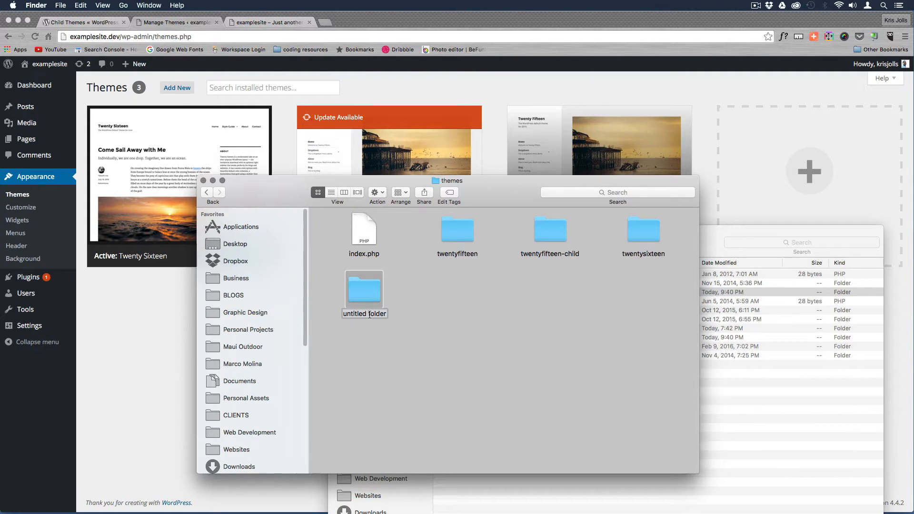
type("twentysix")
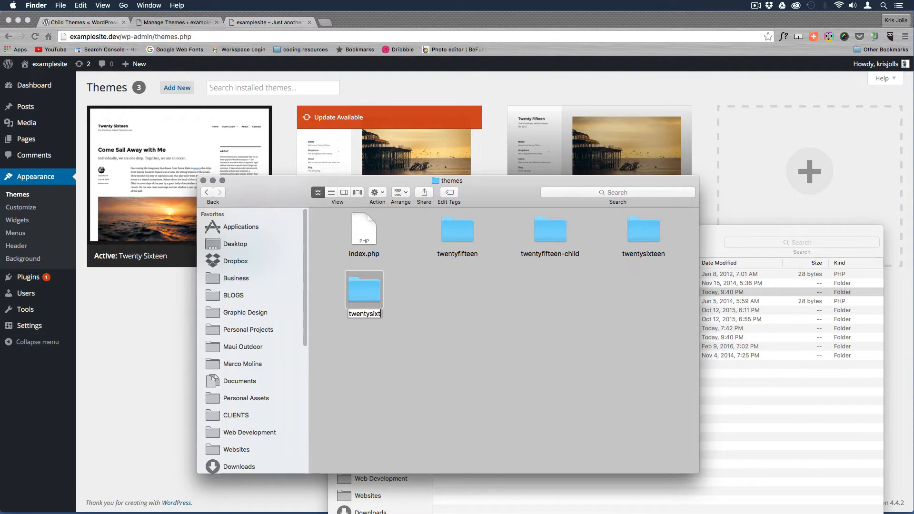
type("twentysixteen-chil")
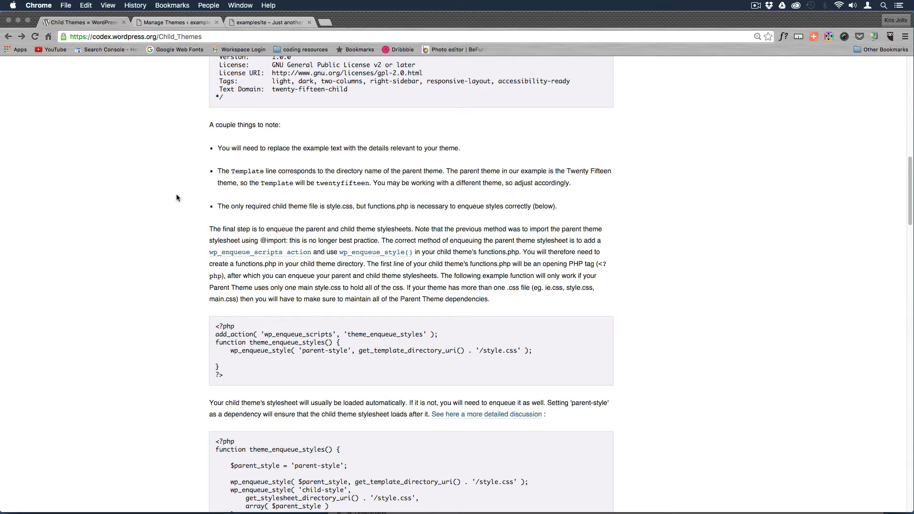
Step: Scroll the Codex child-theme guide to the style.css header example
scroll("up", 3)
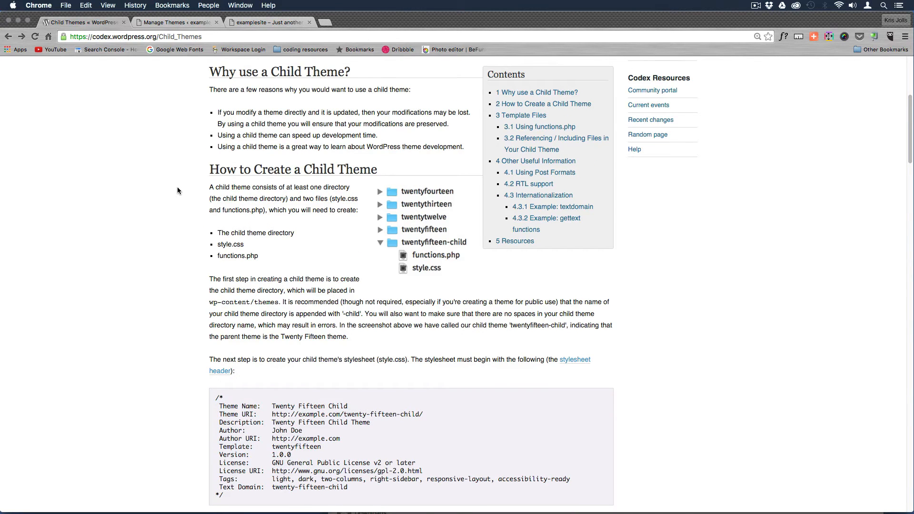
scroll("up", 3)
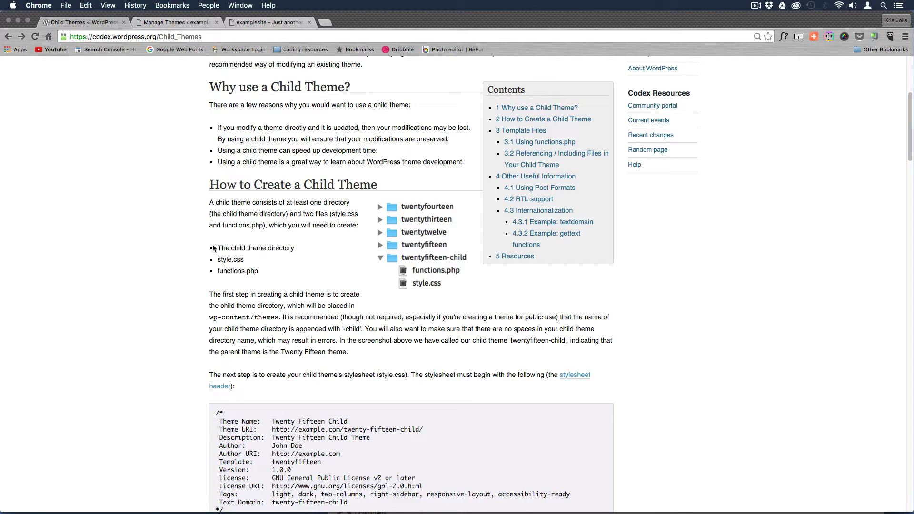
scroll("down", 3)
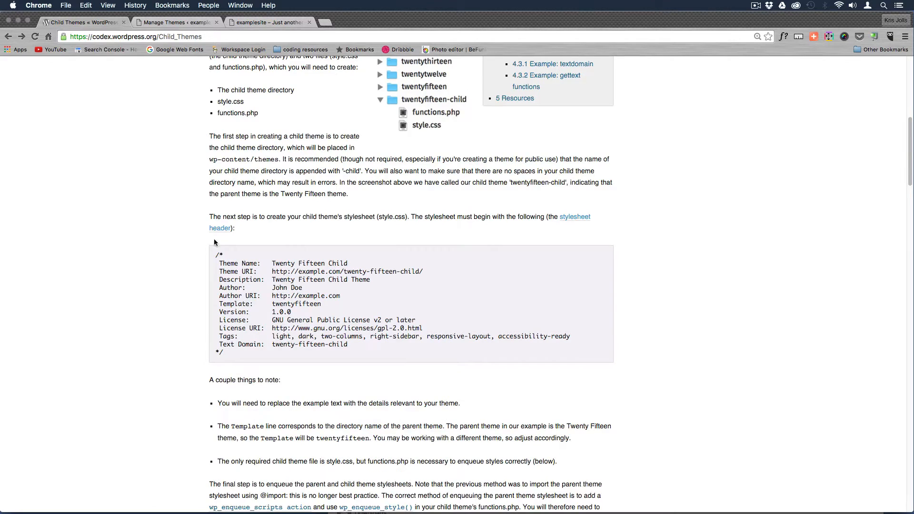
mouse_move(258, 246)
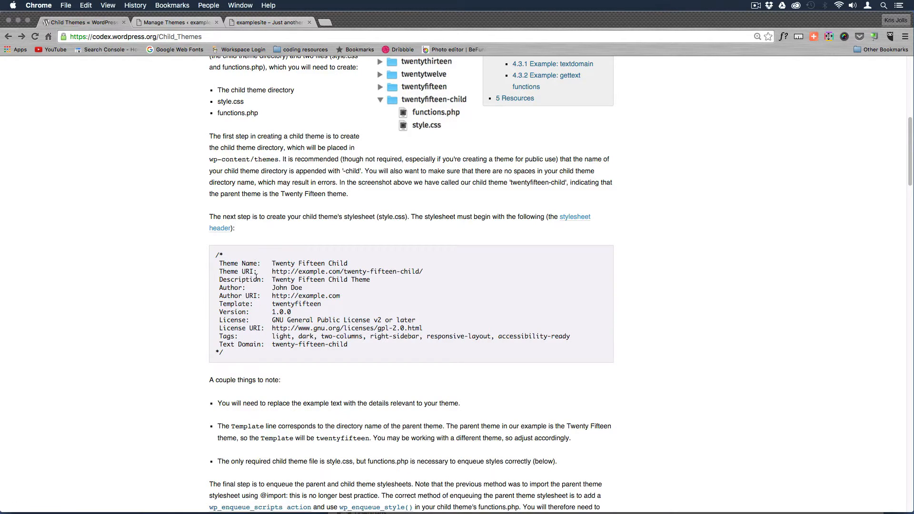
mouse_move(358, 360)
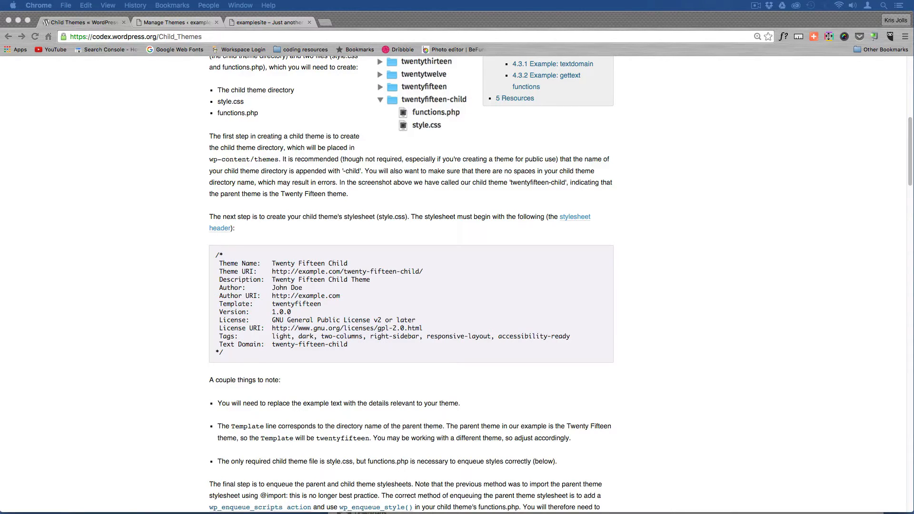
mouse_move(295, 298)
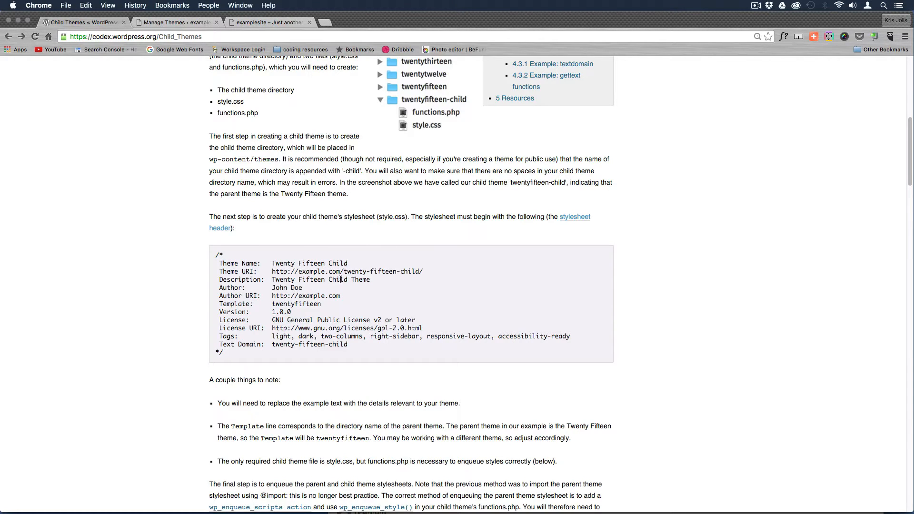
mouse_move(308, 341)
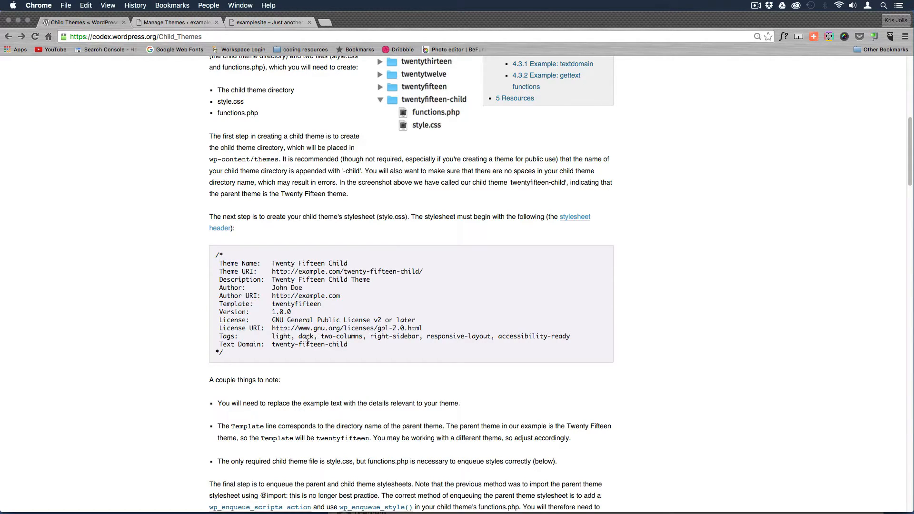
mouse_move(170, 91)
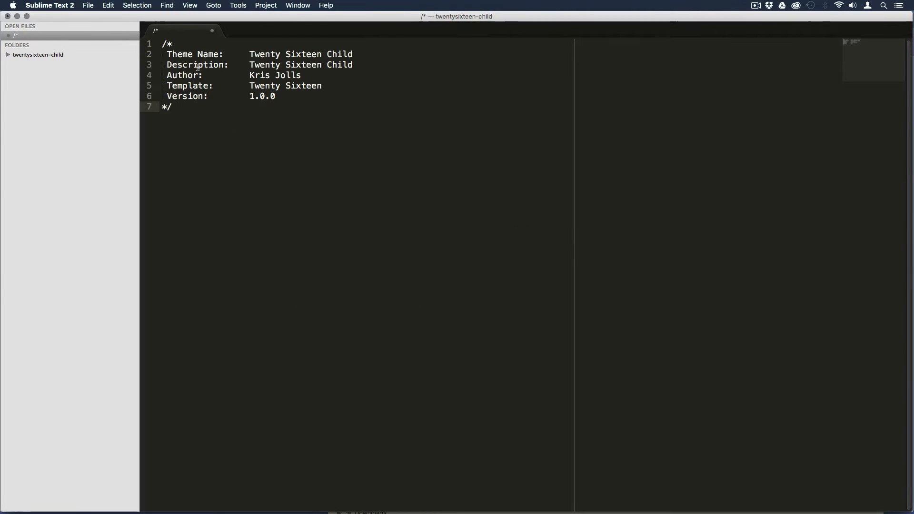
mouse_move(182, 32)
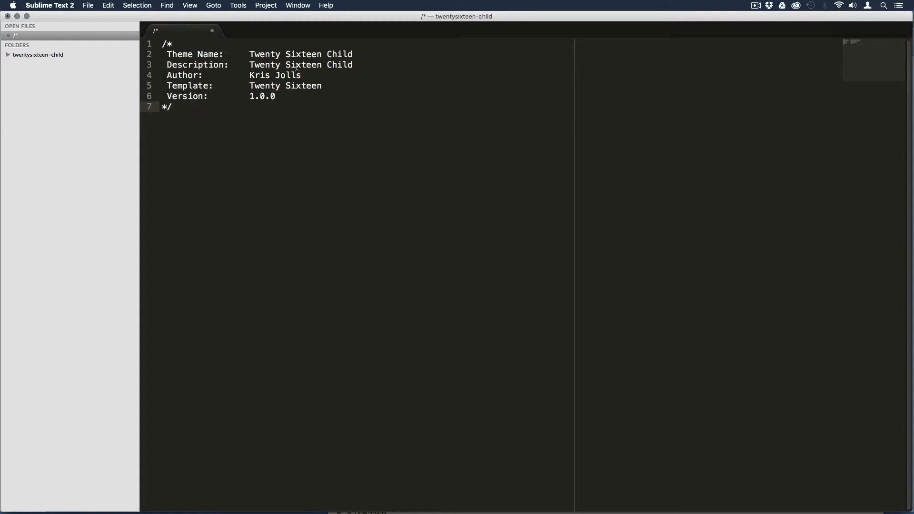
Step: Complete the Description line as 'Twenty Sixteen Child Theme'
left_click(355, 65)
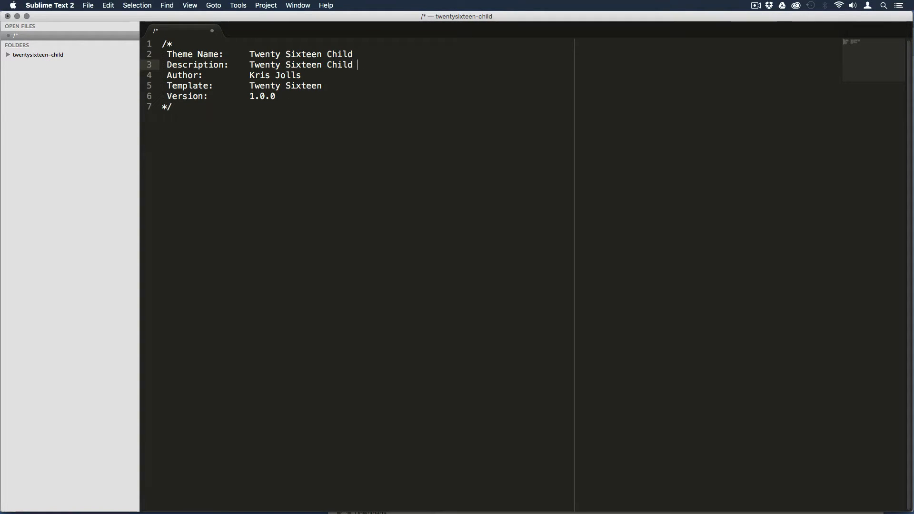
type("Them")
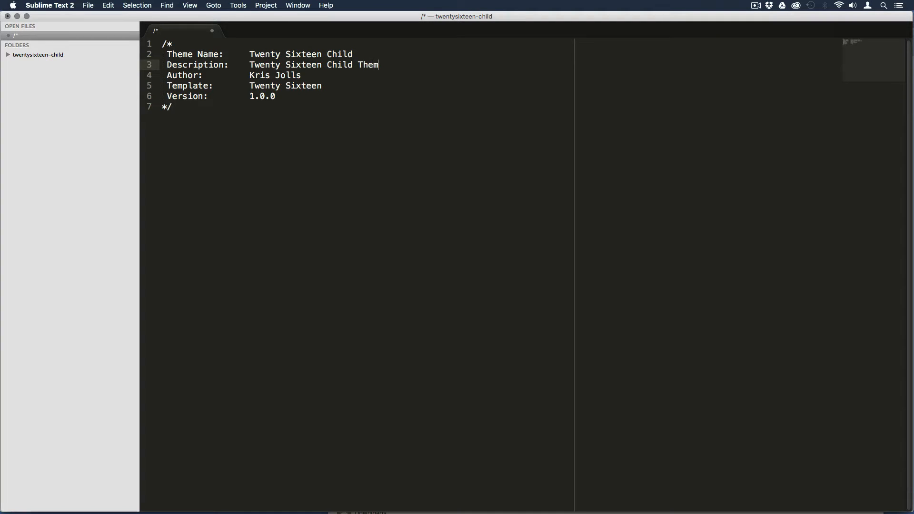
type("e")
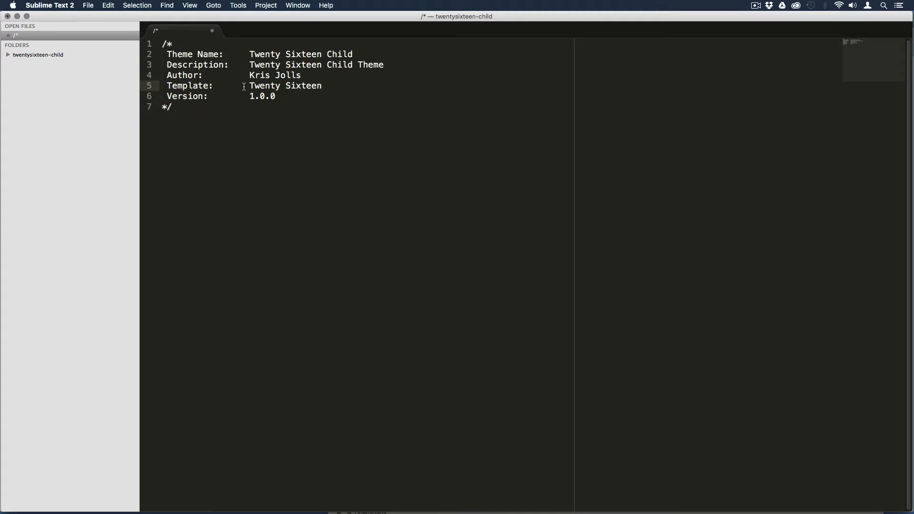
Step: Save the header as style.css in the twentysixteen-child folder
left_click(277, 96)
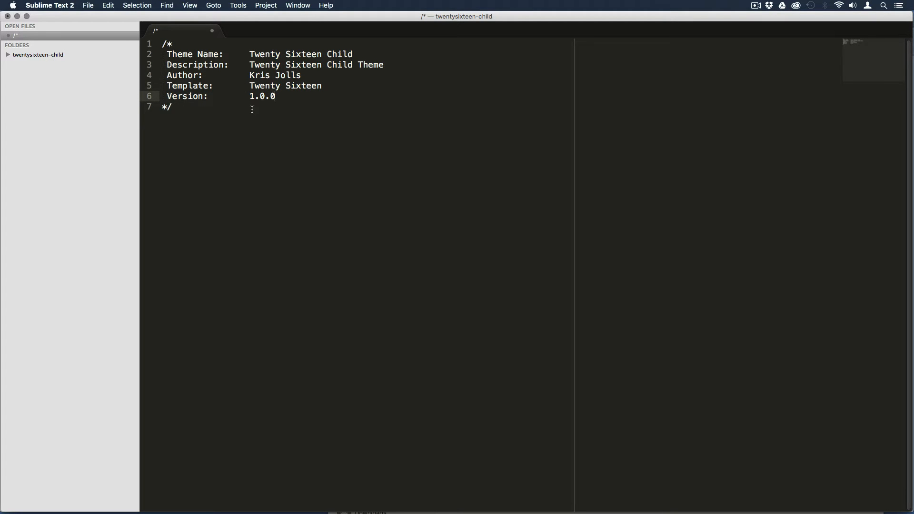
left_click(251, 86)
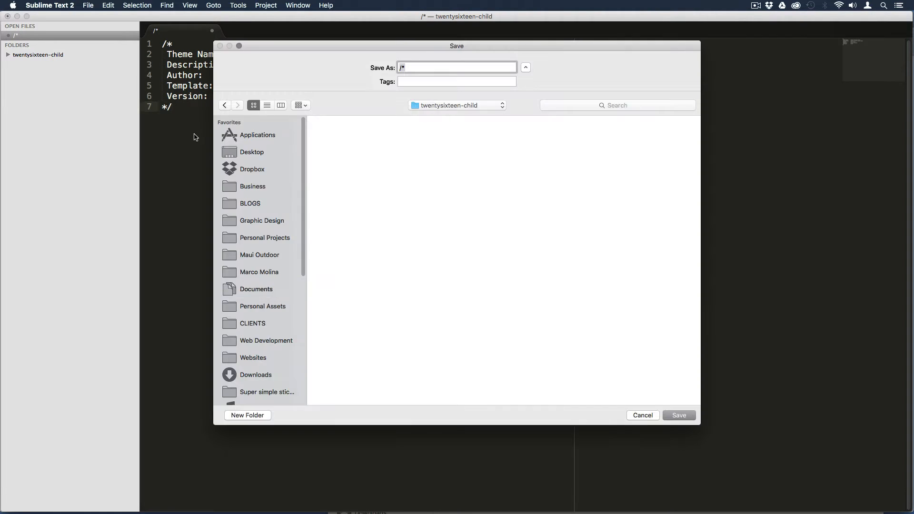
type("sty")
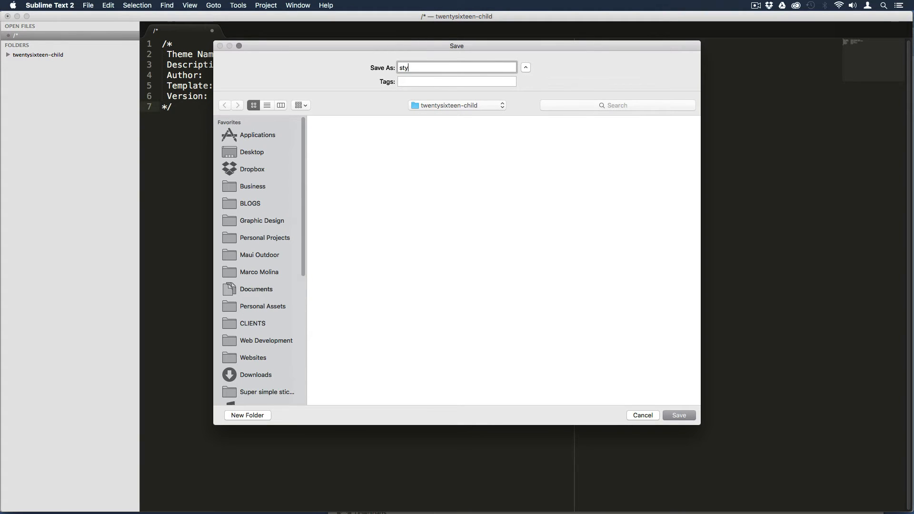
left_click(678, 415)
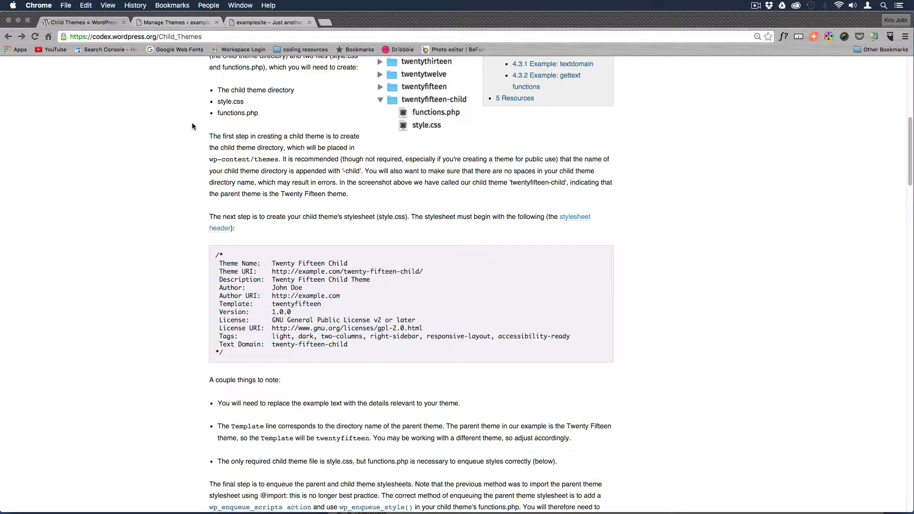
scroll("down", 3)
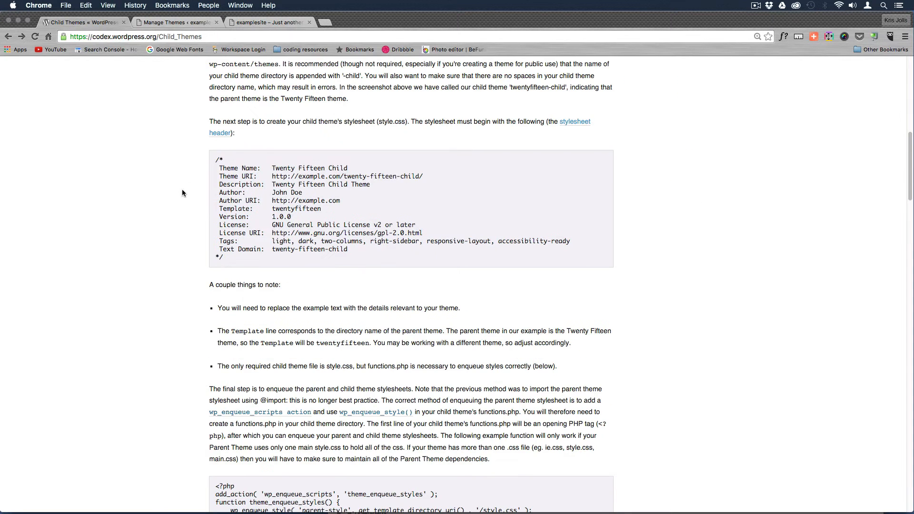
left_click(269, 22)
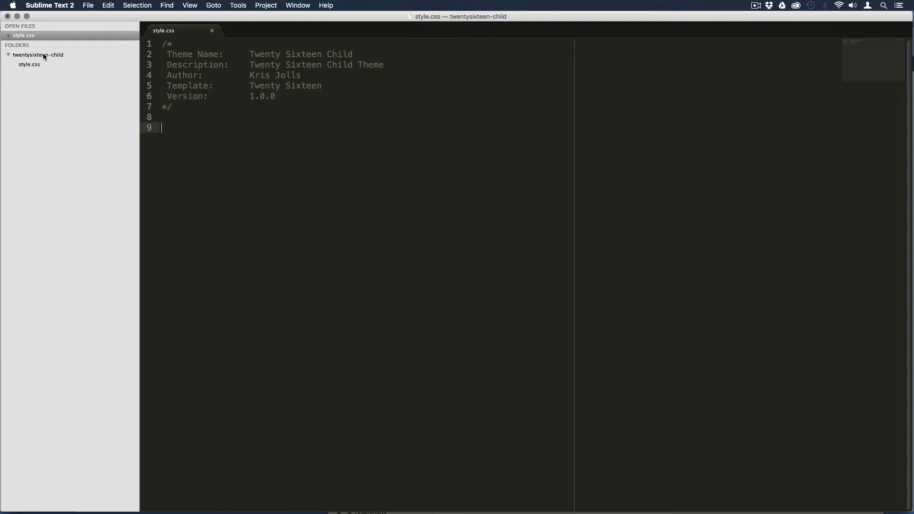
key("cmd+n")
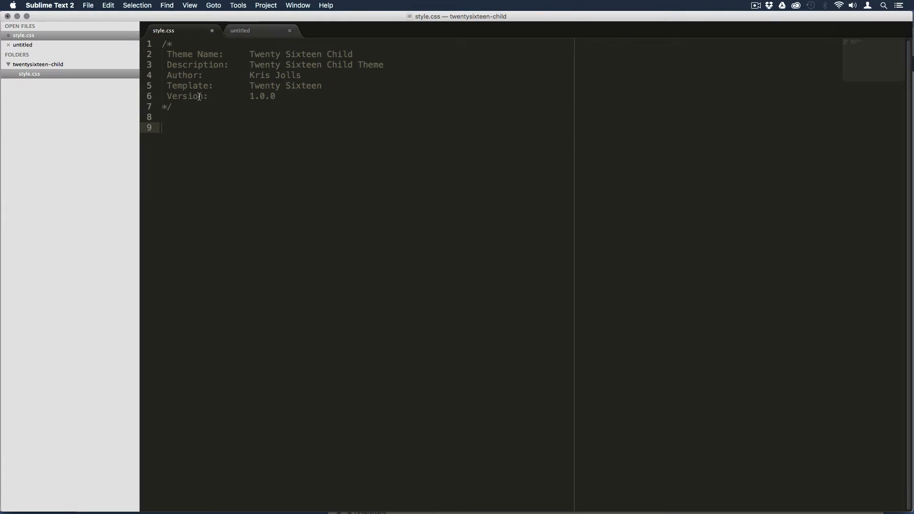
type("@import url(\"../twentysixteen/style.css\");")
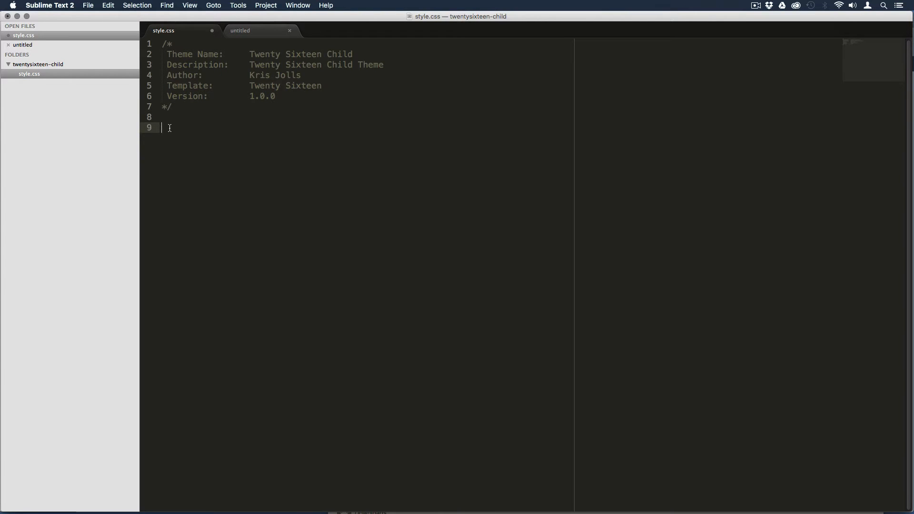
left_click(240, 30)
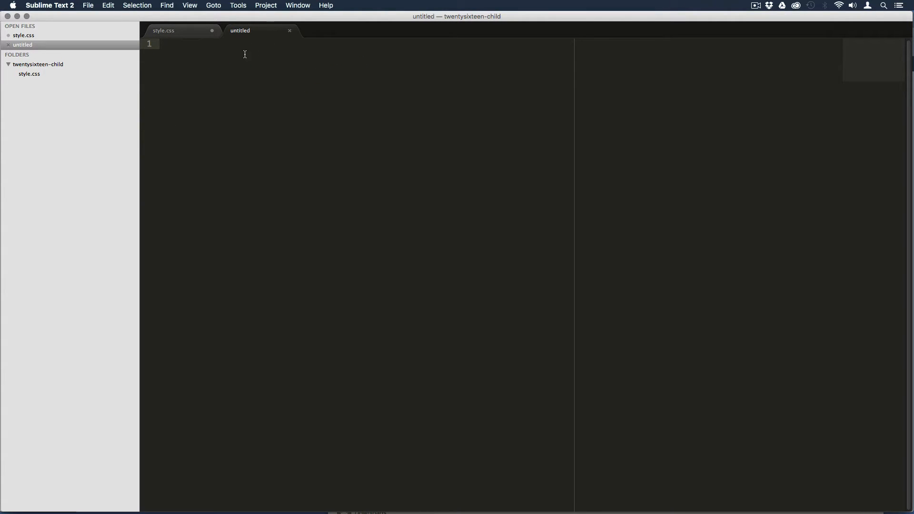
mouse_move(227, 53)
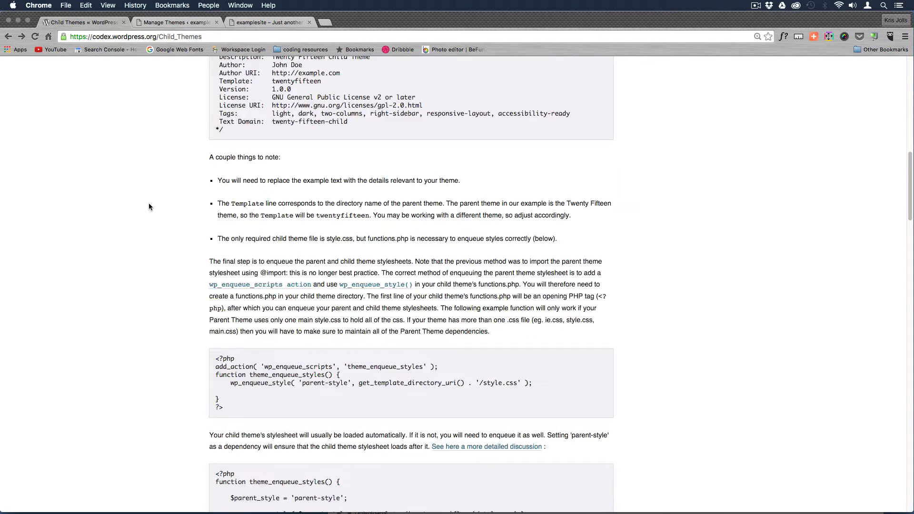
Step: Scroll the Codex guide to the wp_enqueue_style parent-stylesheet snippet
scroll("up", 3)
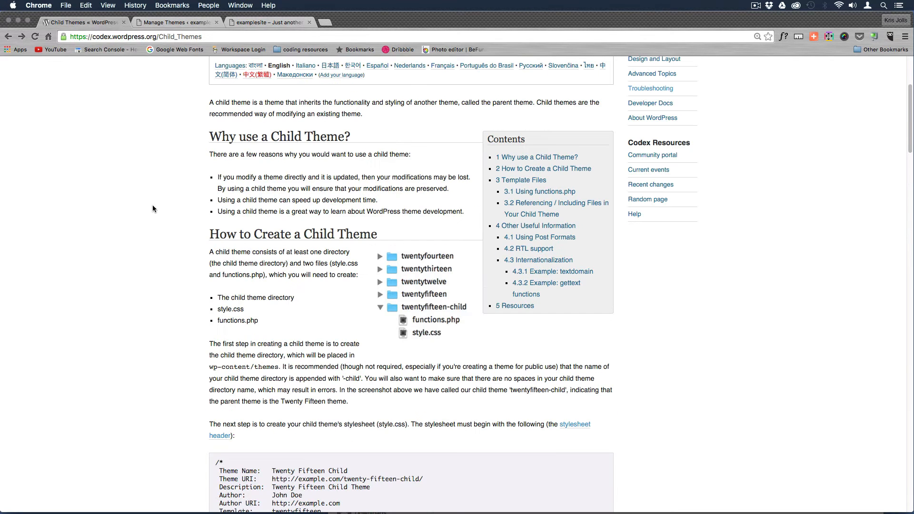
mouse_move(422, 323)
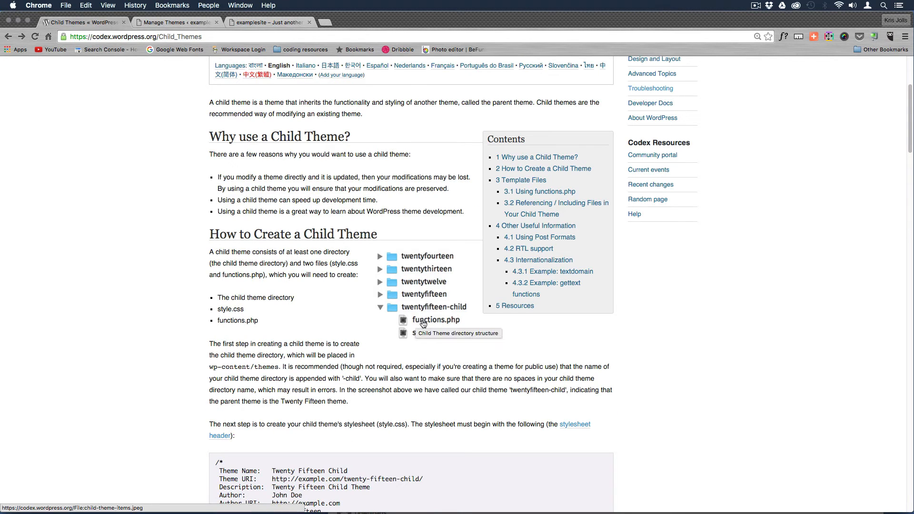
scroll("down", 3)
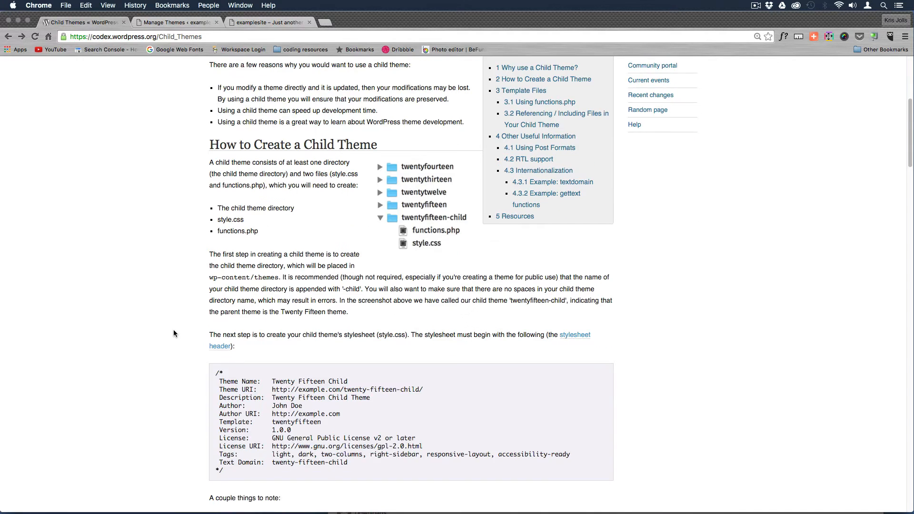
scroll("down", 3)
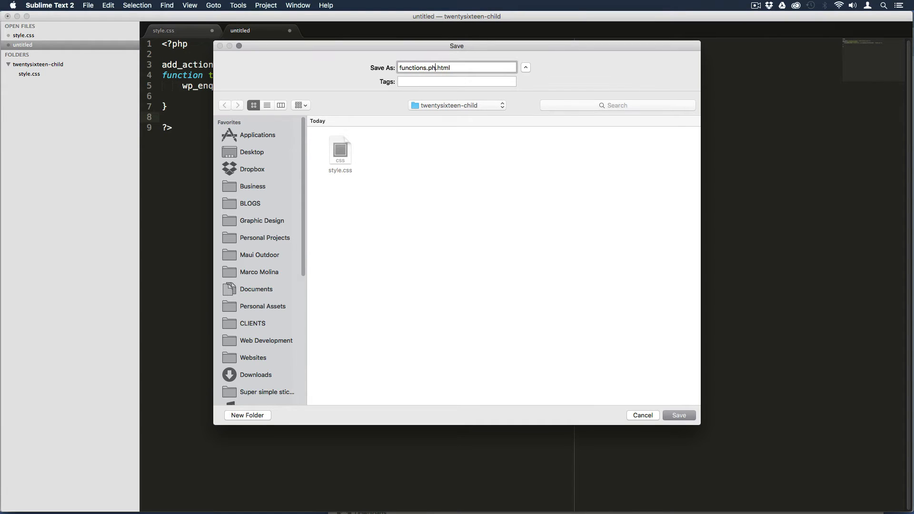
Step: Save the enqueue code as functions.php, keeping the .php extension
type("p")
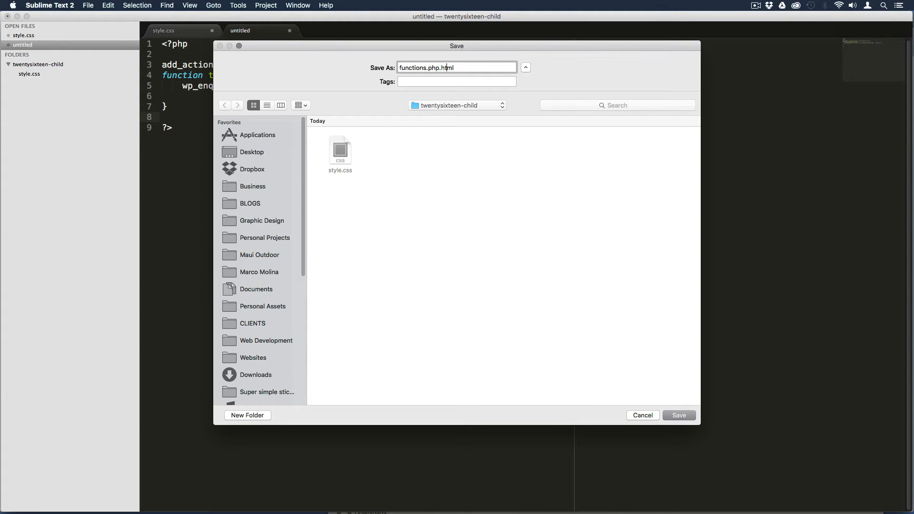
key("BackSpace")
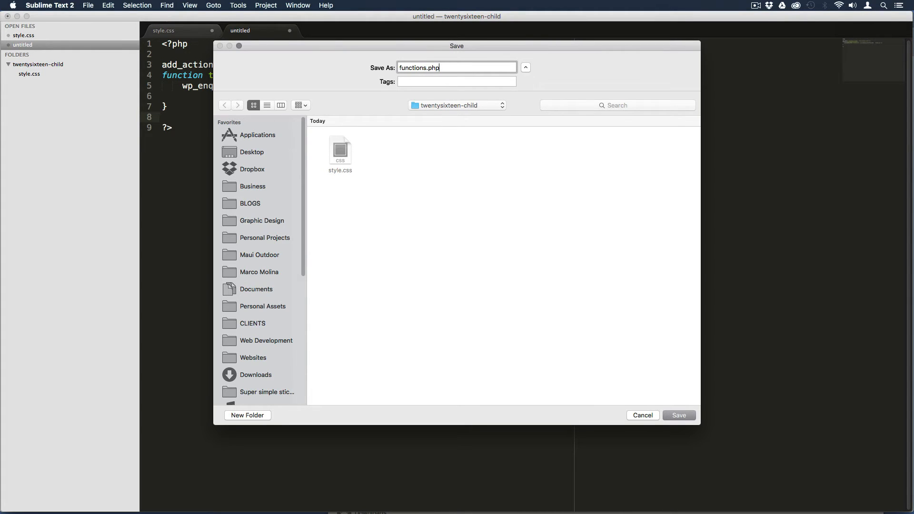
left_click(677, 415)
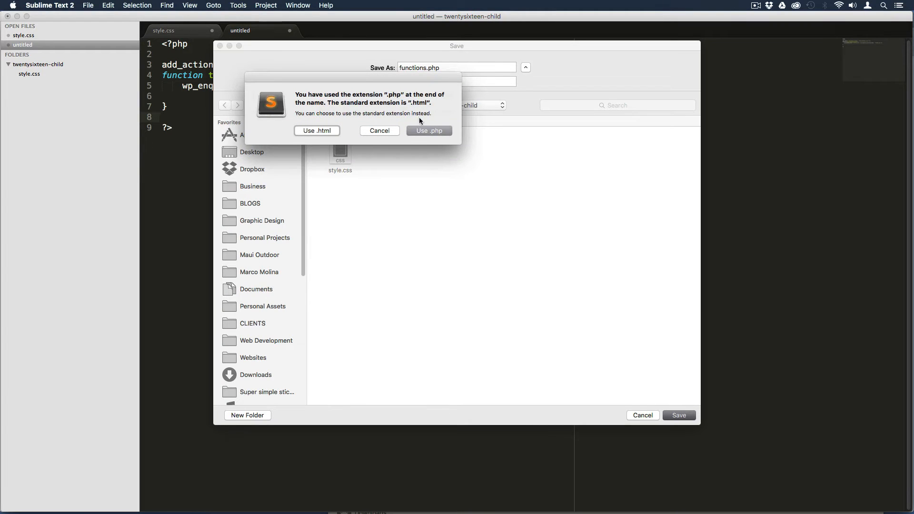
left_click(429, 130)
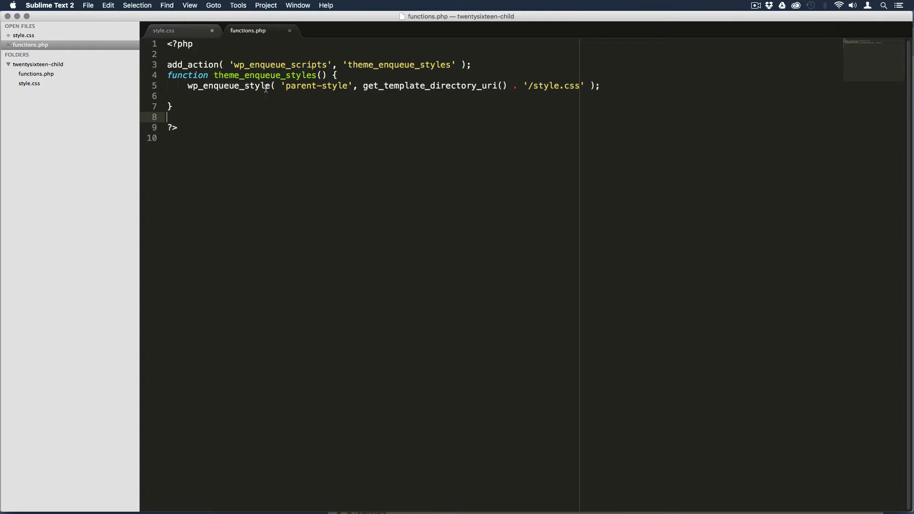
mouse_move(517, 85)
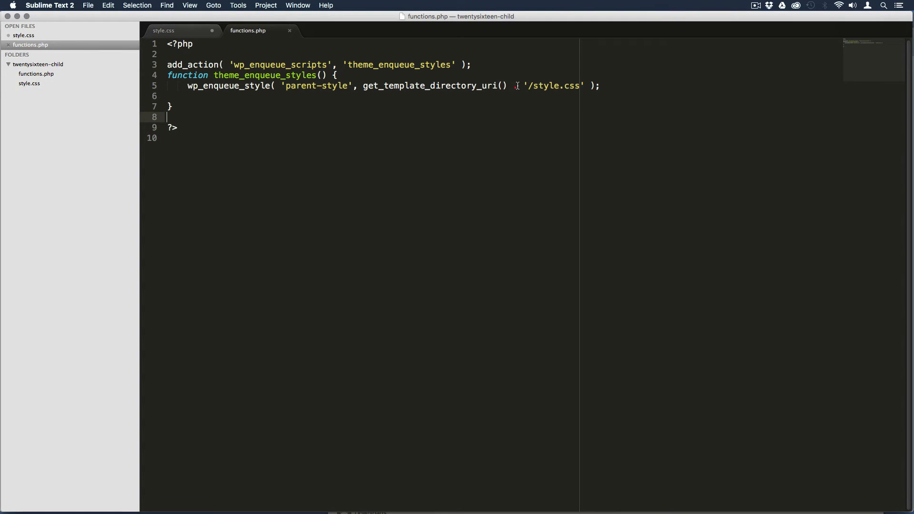
type(".")
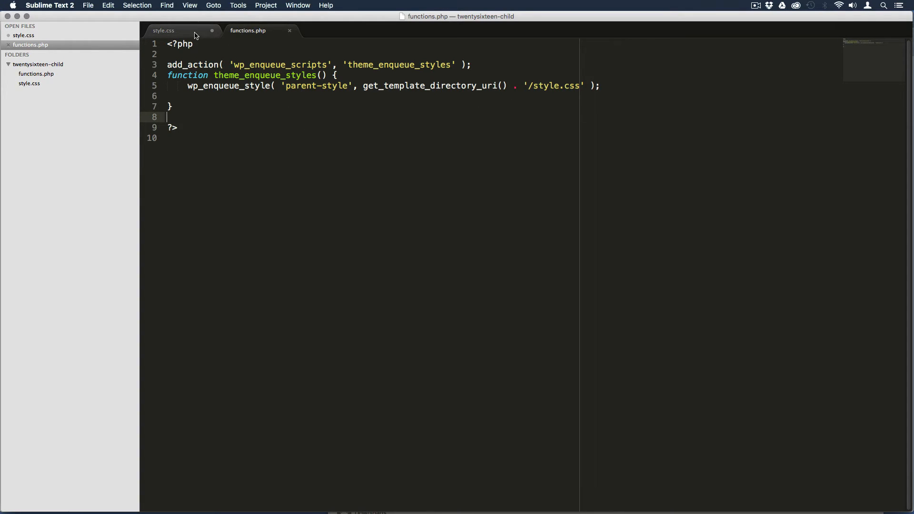
Step: Select the Template value in style.css and the matching value in functions.php
left_click(164, 30)
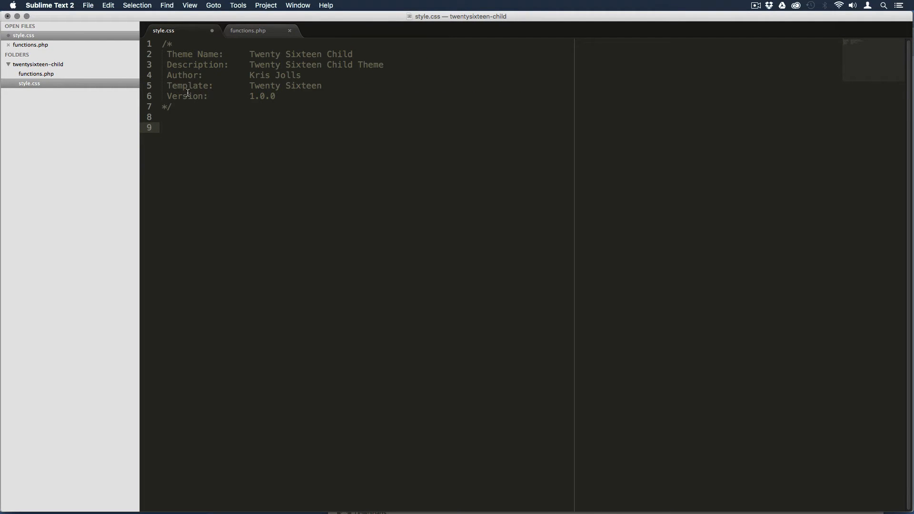
mouse_move(253, 85)
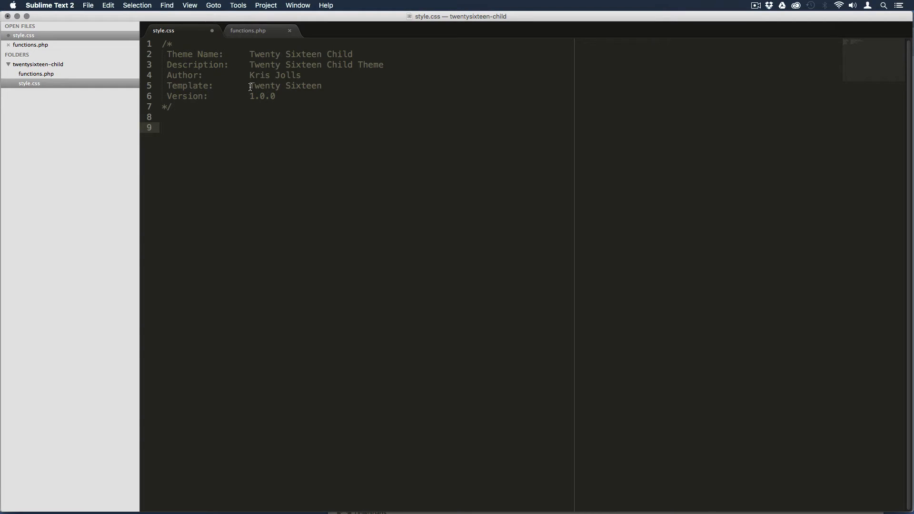
double_click(263, 86)
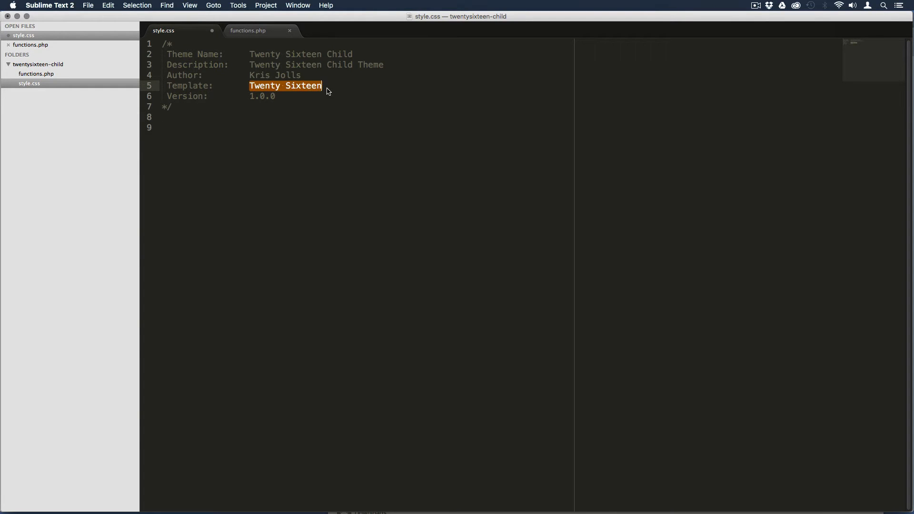
left_click(248, 30)
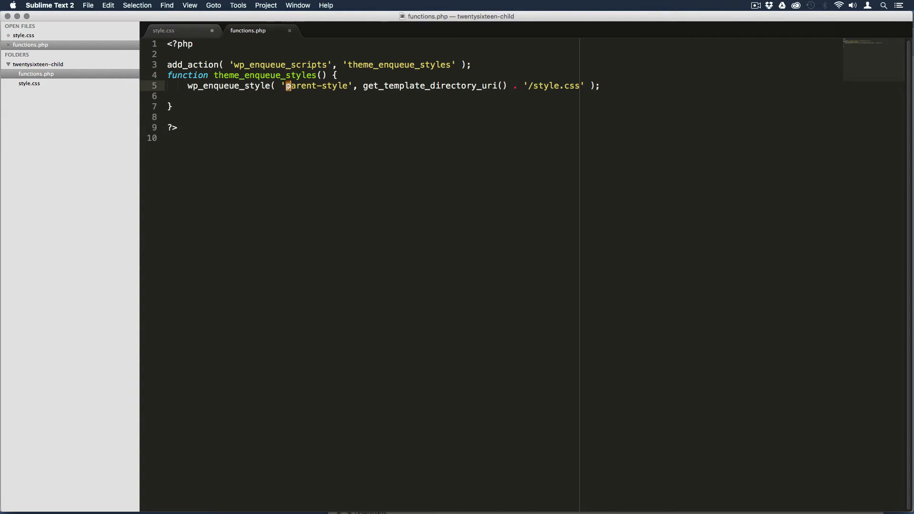
double_click(316, 85)
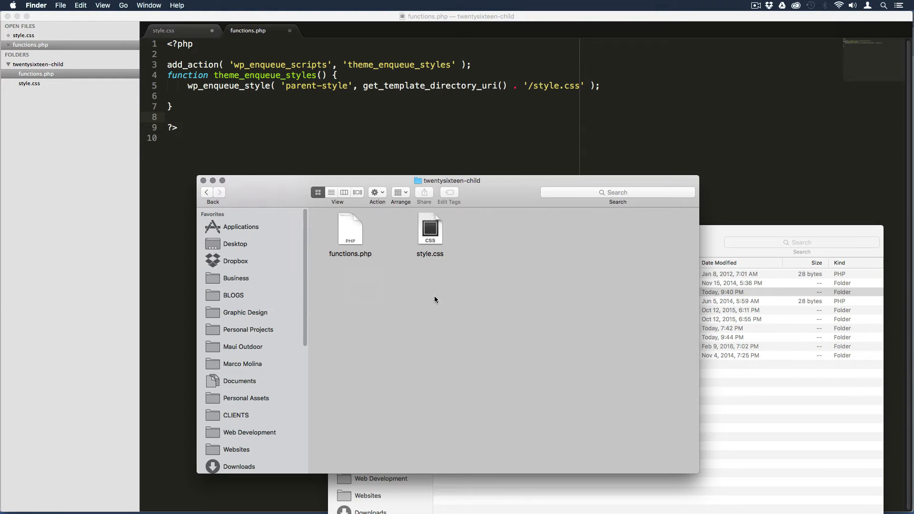
mouse_move(340, 277)
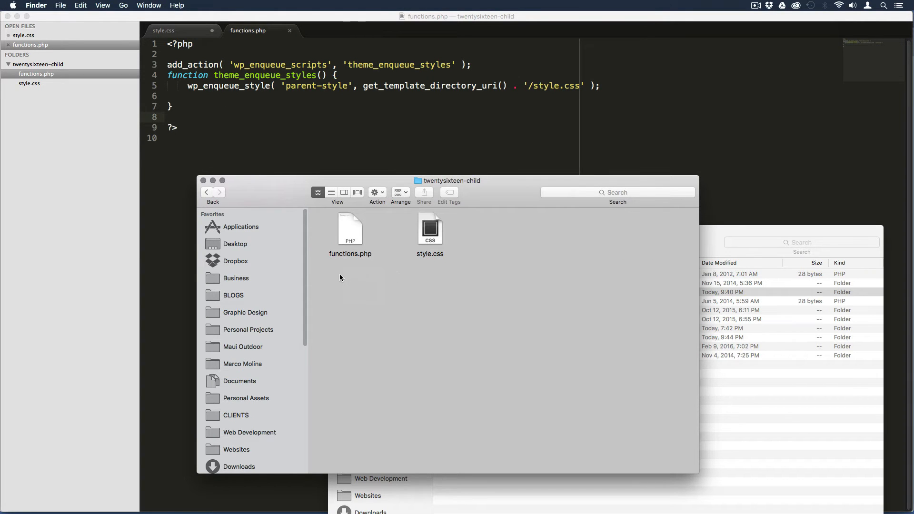
mouse_move(396, 238)
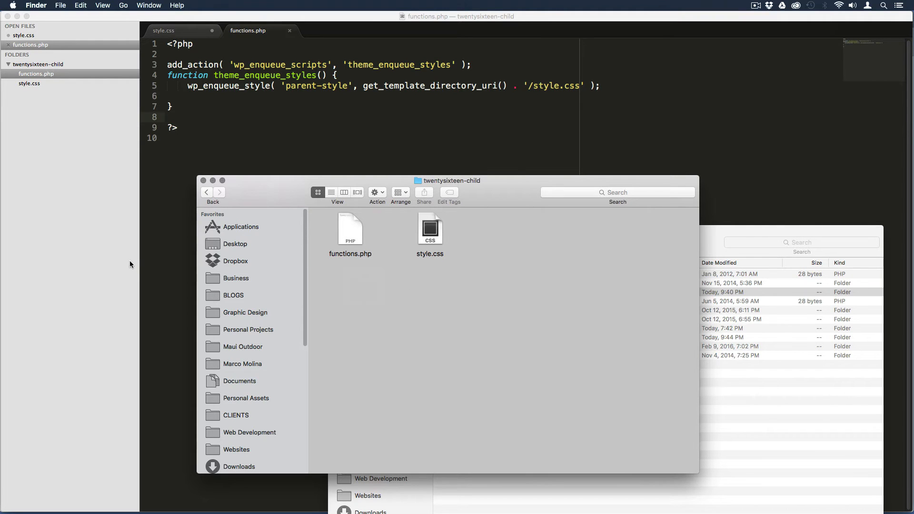
Step: Check twentysixteen-child holds functions.php and style.css, then return to Chrome's Themes page
left_click(202, 168)
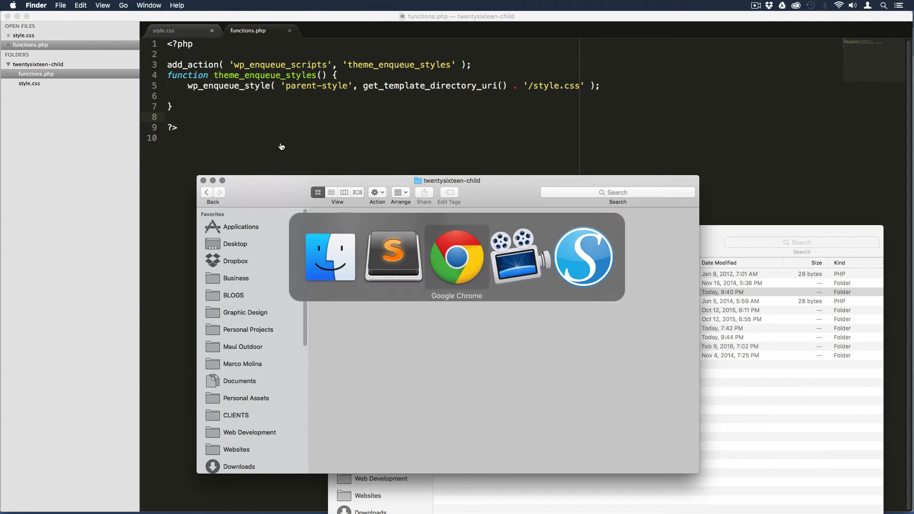
left_click(456, 257)
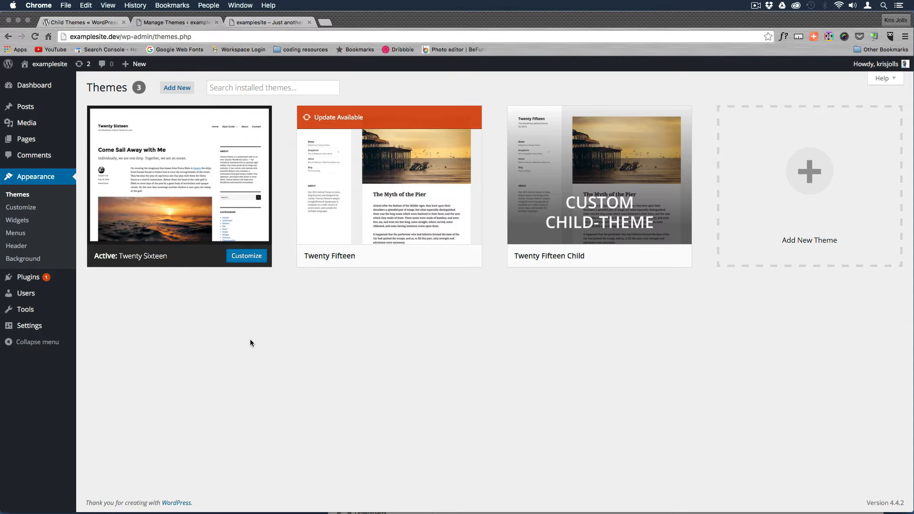
mouse_move(219, 310)
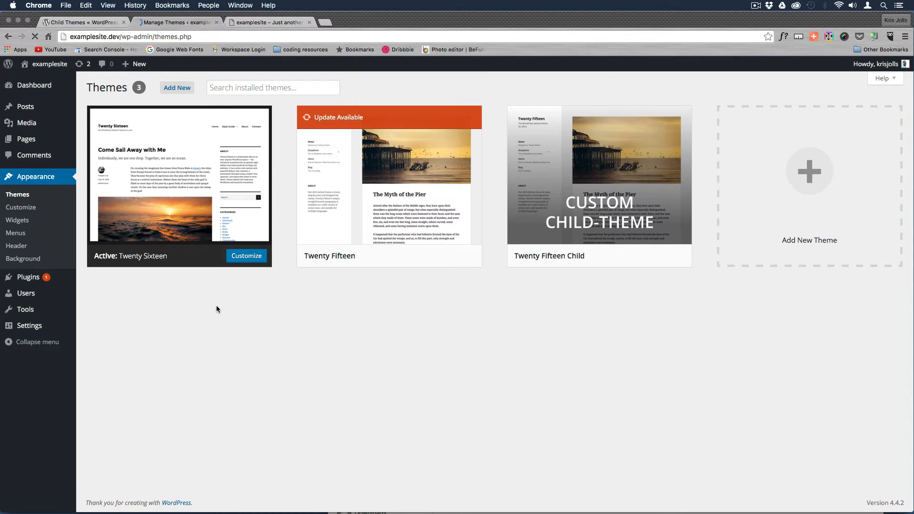
mouse_move(329, 334)
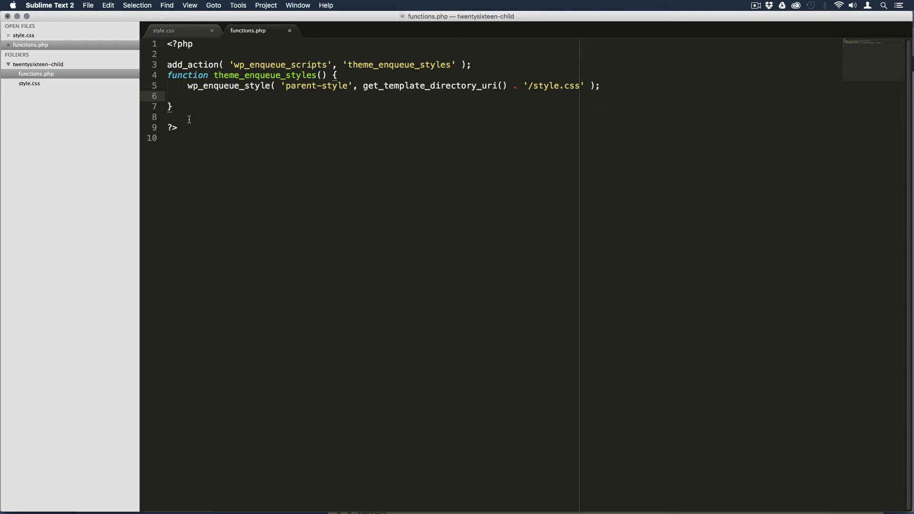
Step: Replace the style.css Template value with twentysixteen and return to the Themes page
left_click(163, 31)
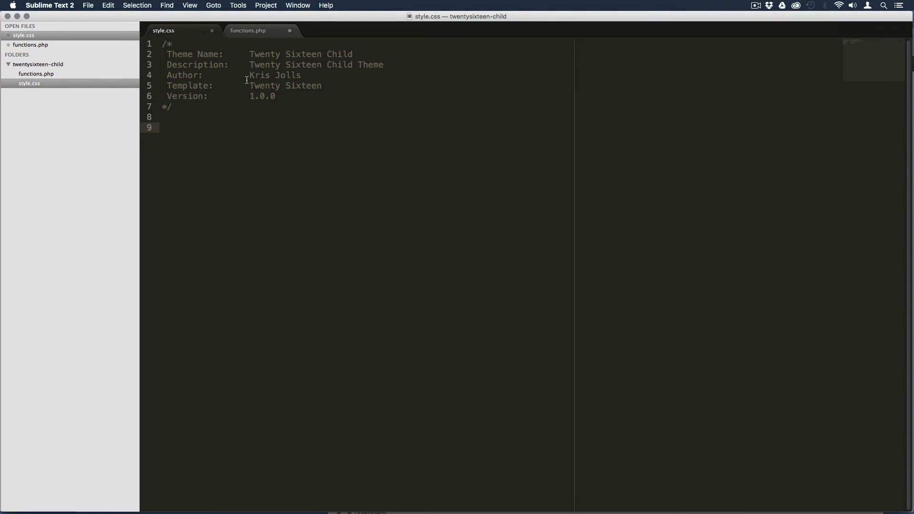
mouse_move(251, 74)
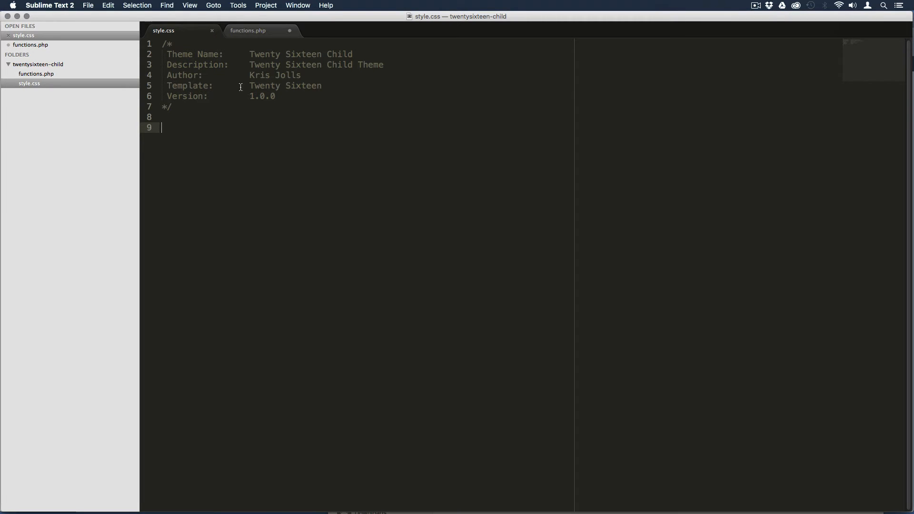
double_click(285, 85)
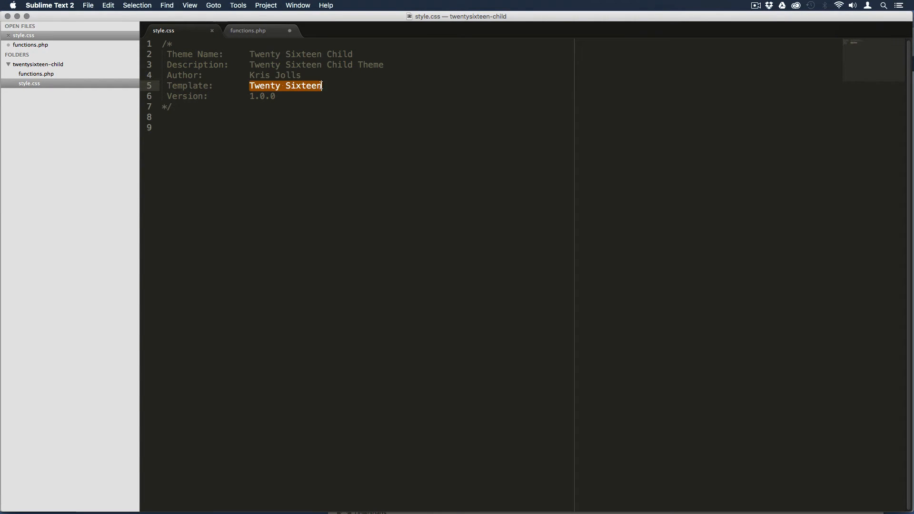
type("t")
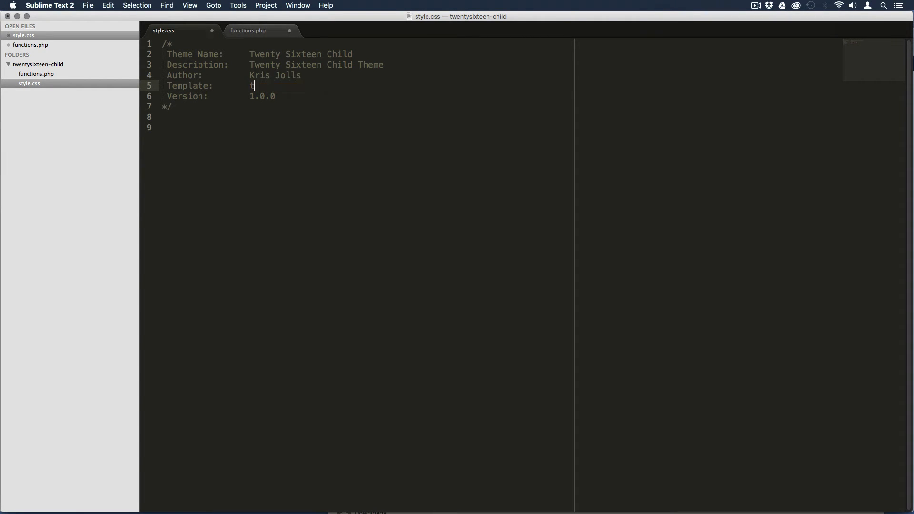
type("wentysis")
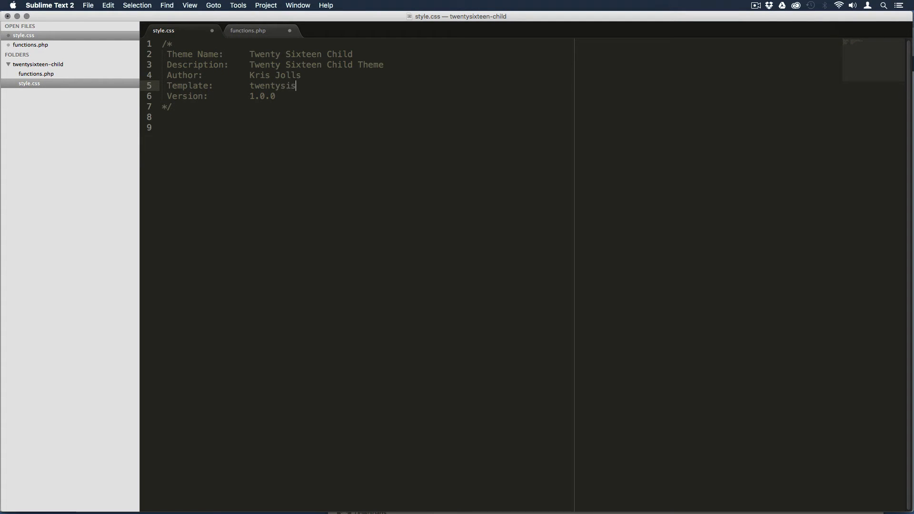
type("xteen")
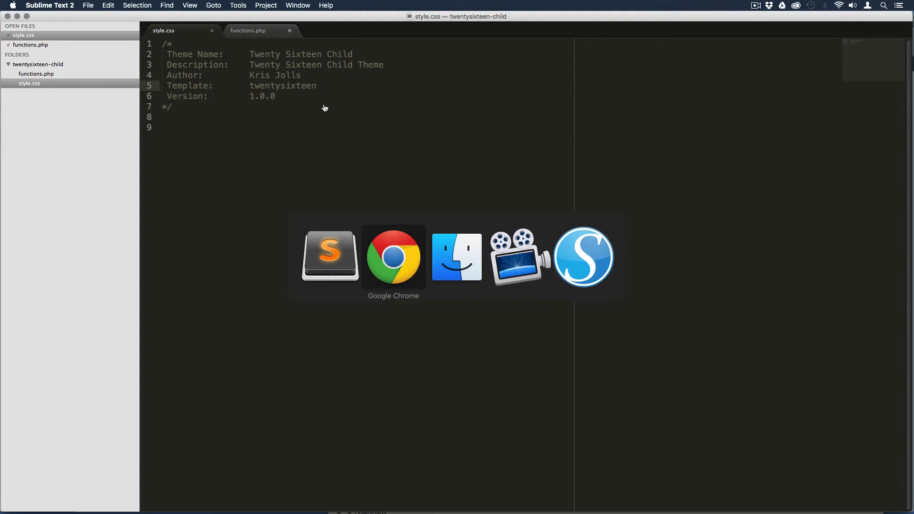
left_click(393, 256)
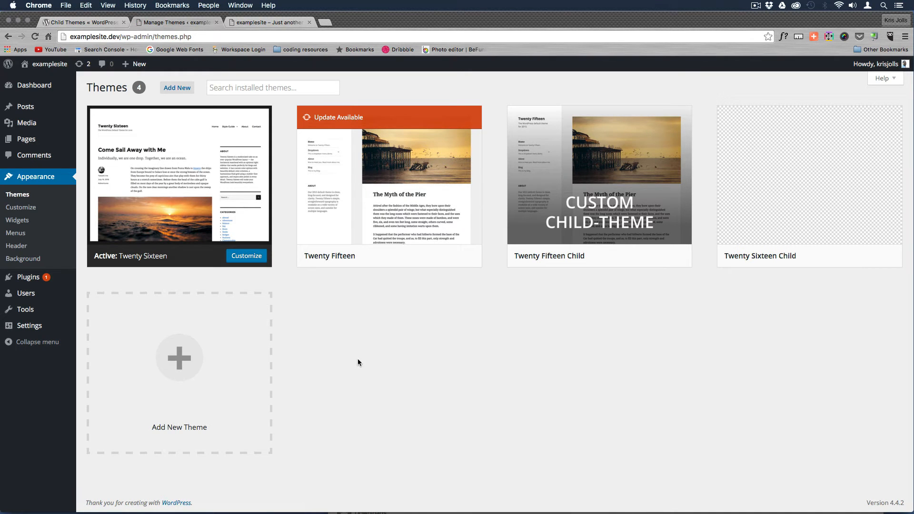
mouse_move(775, 220)
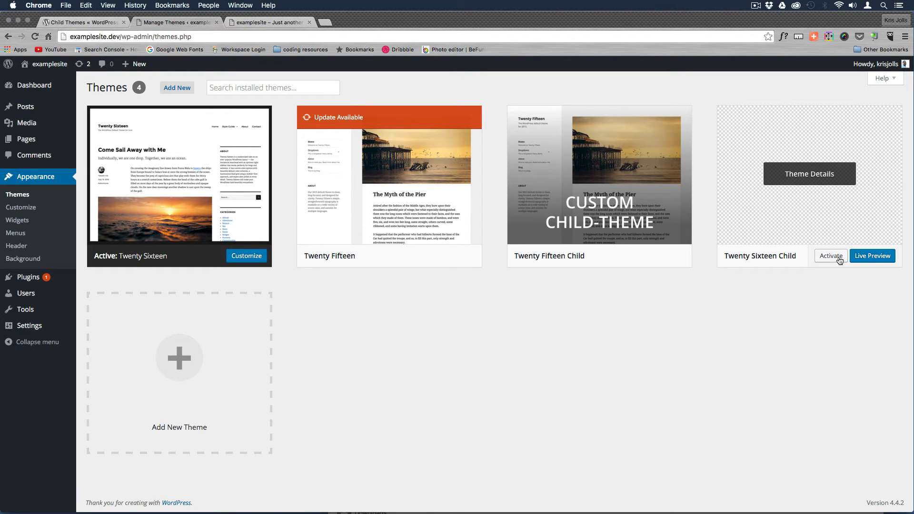
Step: Activate Twenty Sixteen Child and load the live site's home page under it
left_click(830, 256)
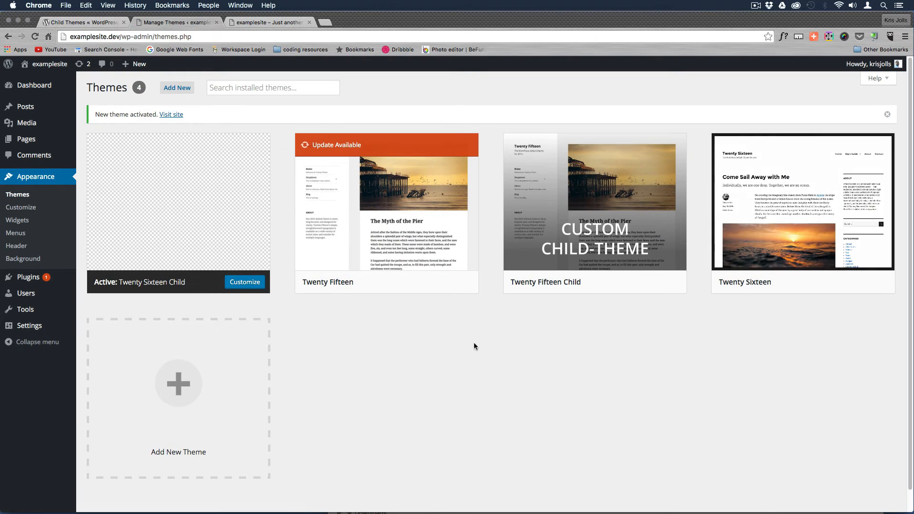
left_click(171, 115)
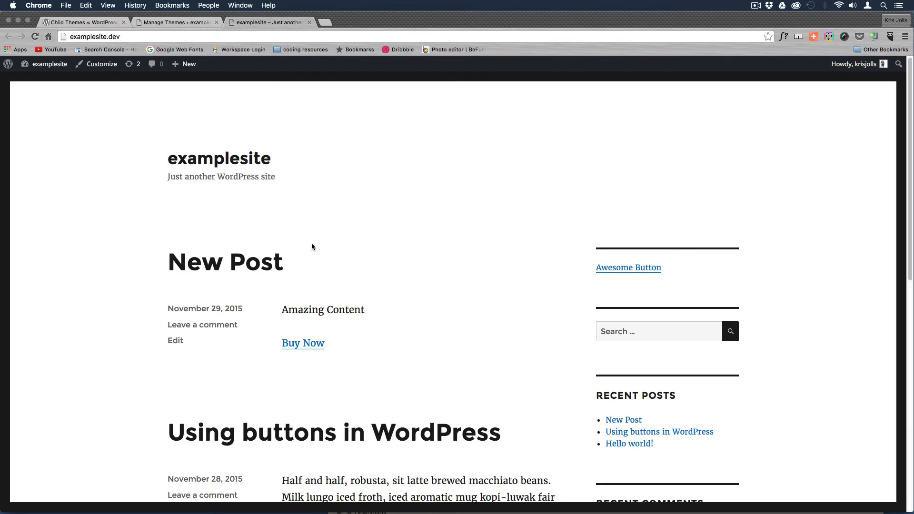
mouse_move(361, 226)
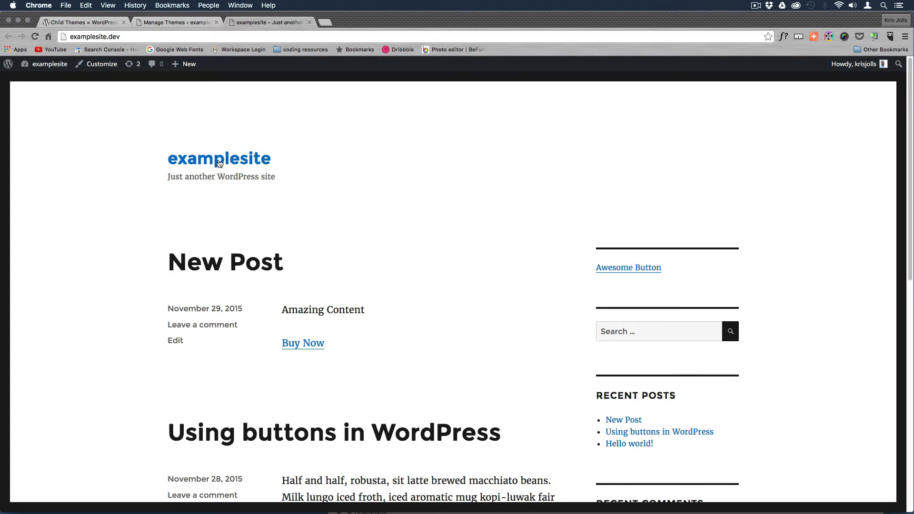
left_click(82, 22)
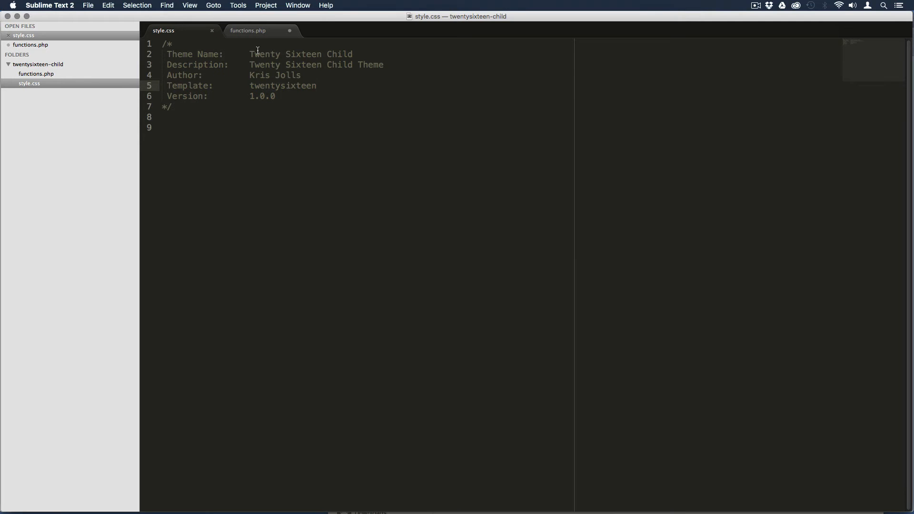
Step: Restore the parent-stylesheet enqueue code in functions.php from the Codex and return to Themes
left_click(247, 31)
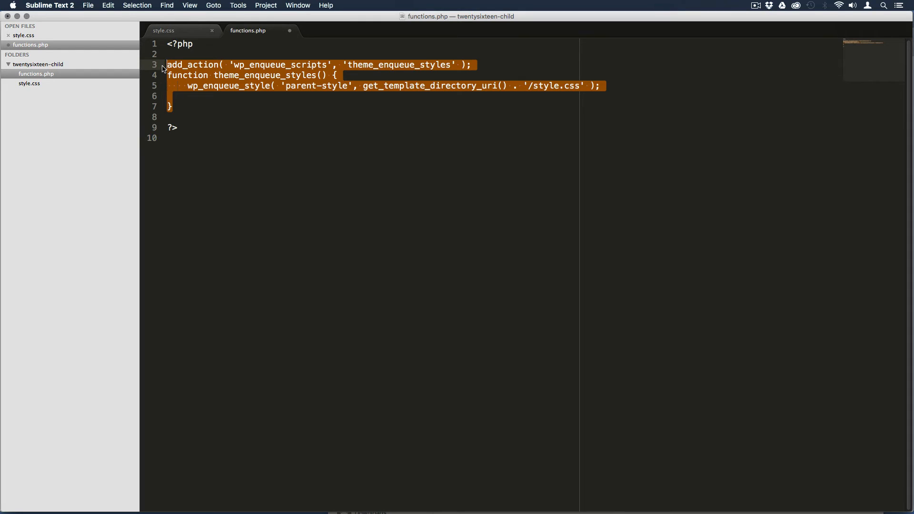
key("Delete")
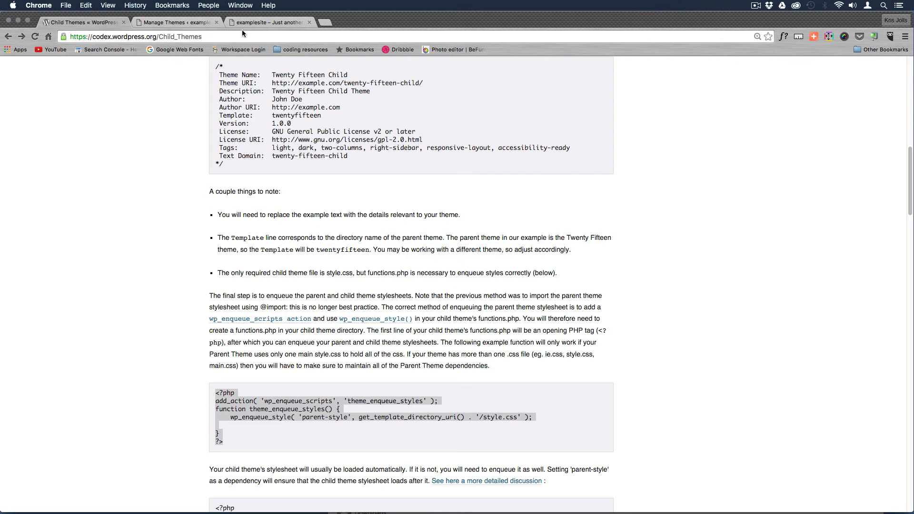
left_click(268, 22)
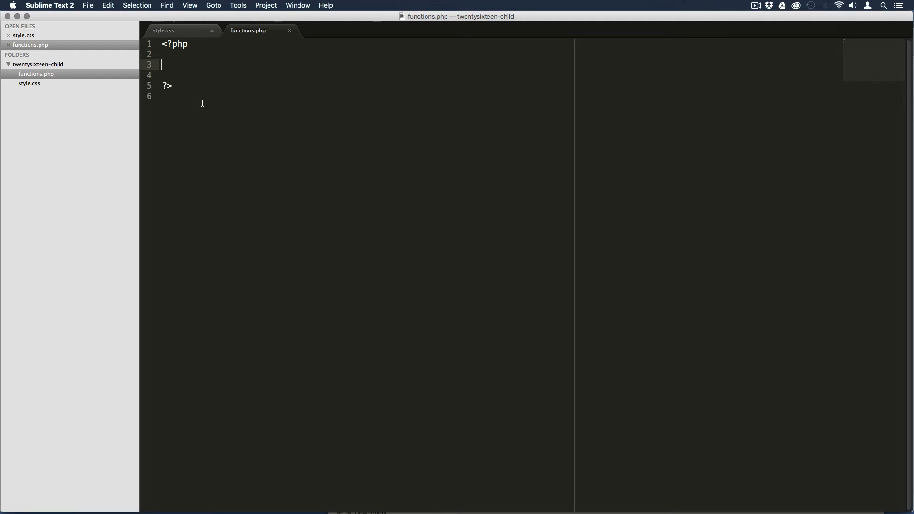
mouse_move(204, 93)
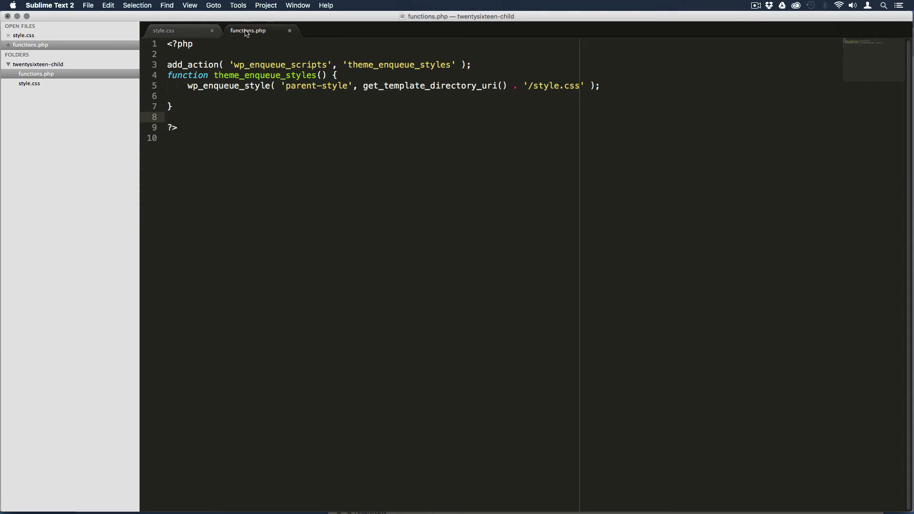
left_click(174, 105)
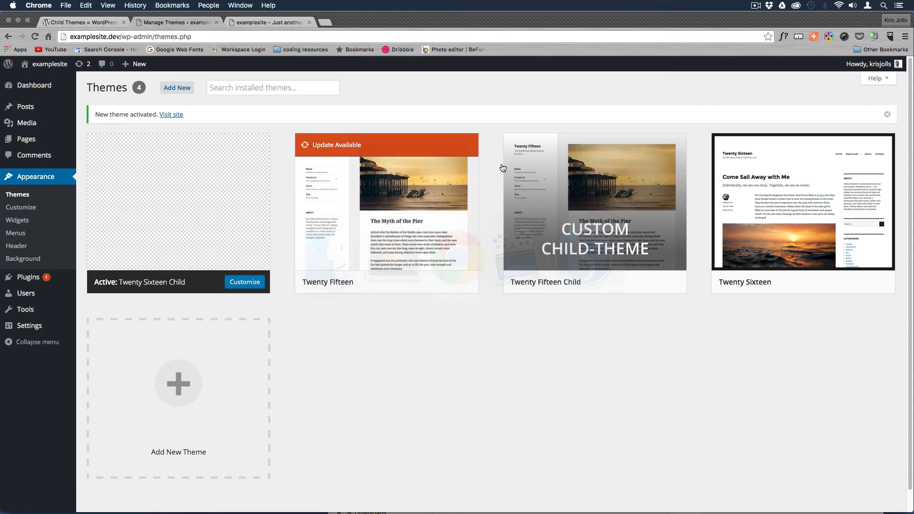
Step: Switch to the examplesite tab to check the front end's styling
left_click(268, 22)
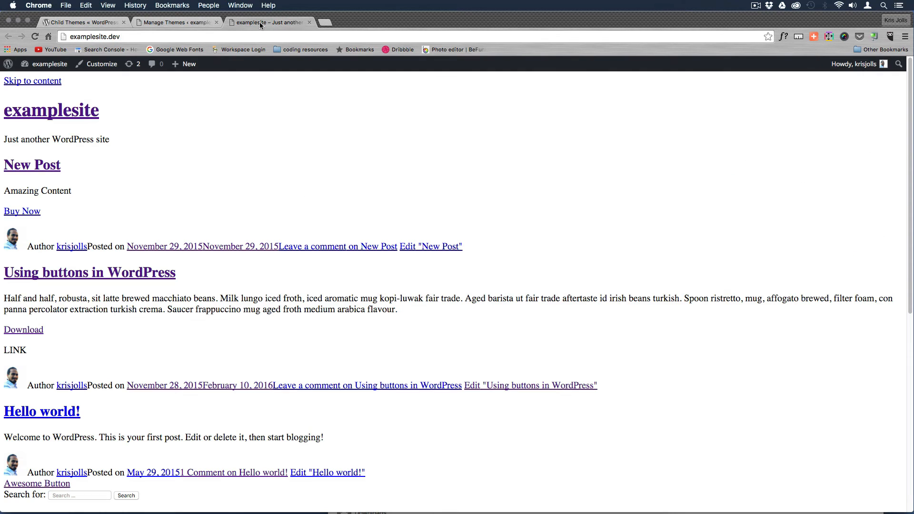
mouse_move(274, 191)
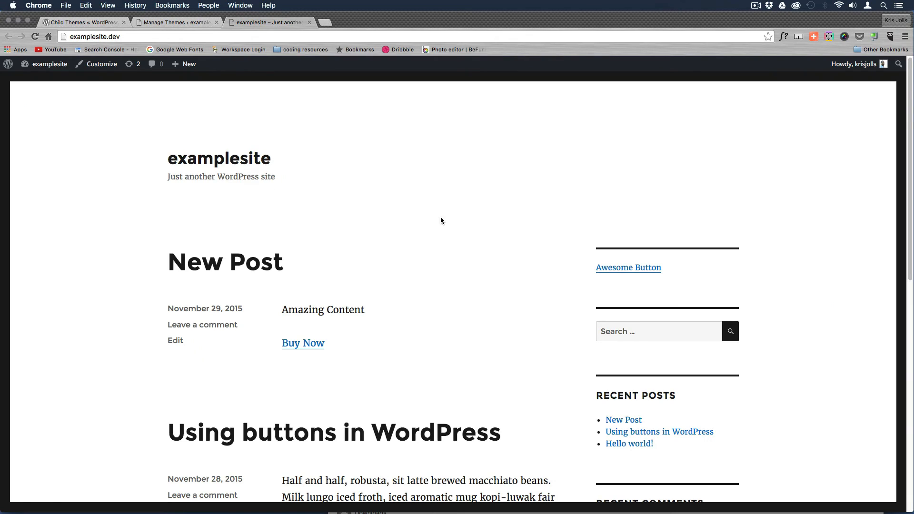
mouse_move(230, 144)
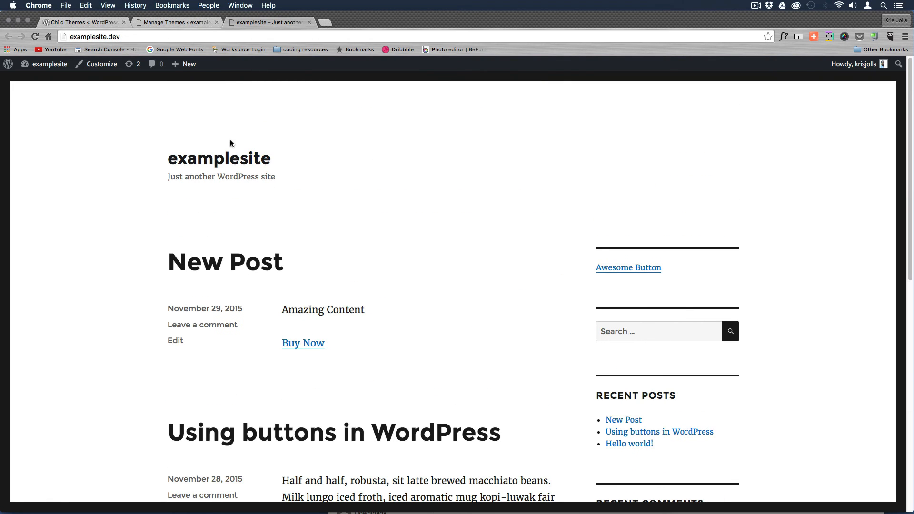
Step: Inspect the site title and add background: aquamarine to the .site-header rule
right_click(219, 158)
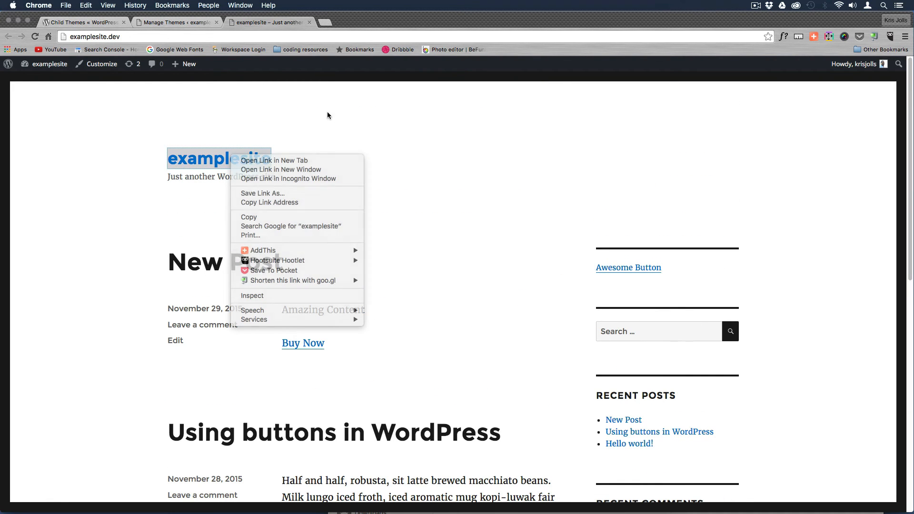
left_click(357, 235)
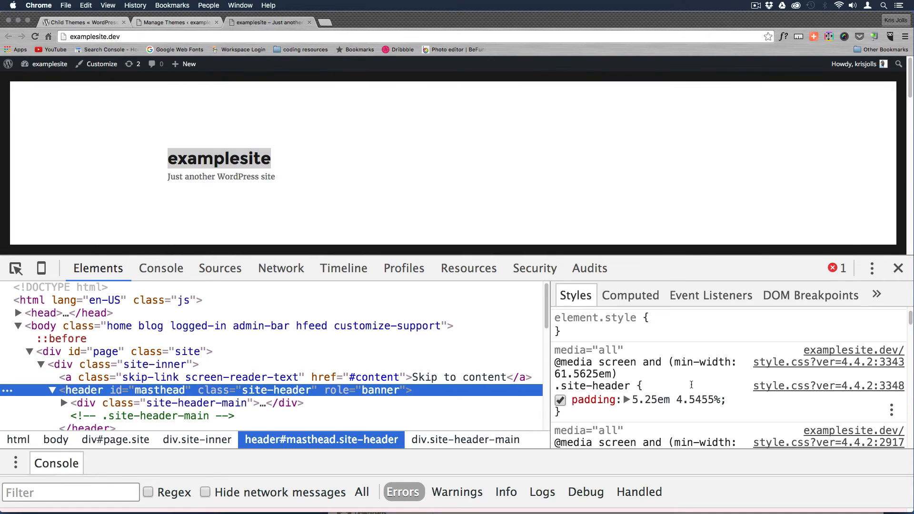
scroll("down", 3)
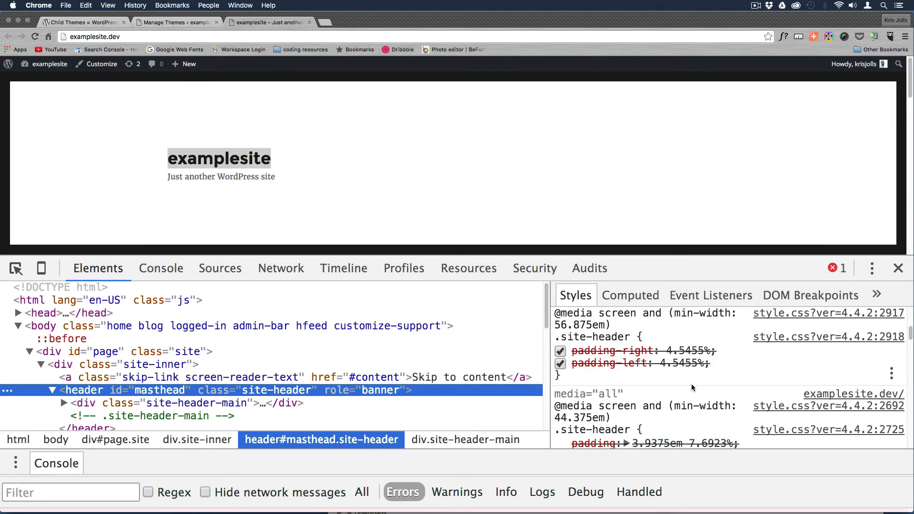
scroll("down", 3)
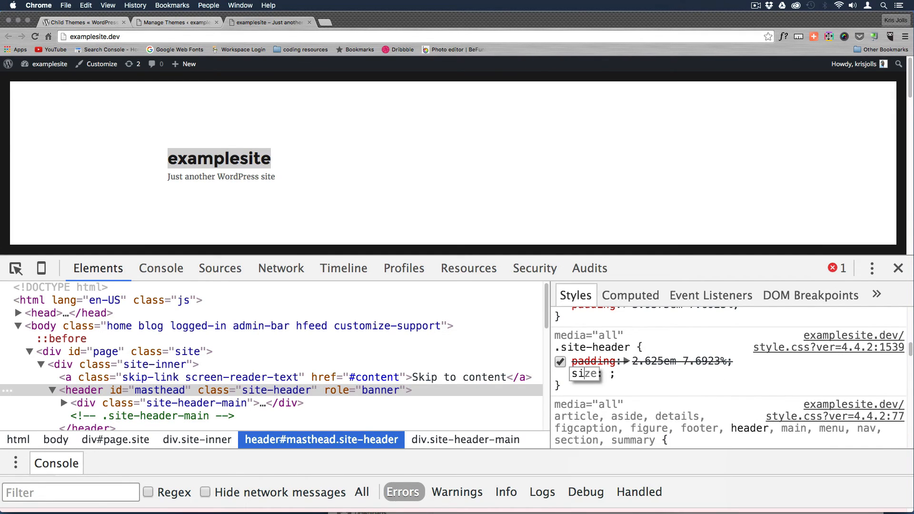
type("site")
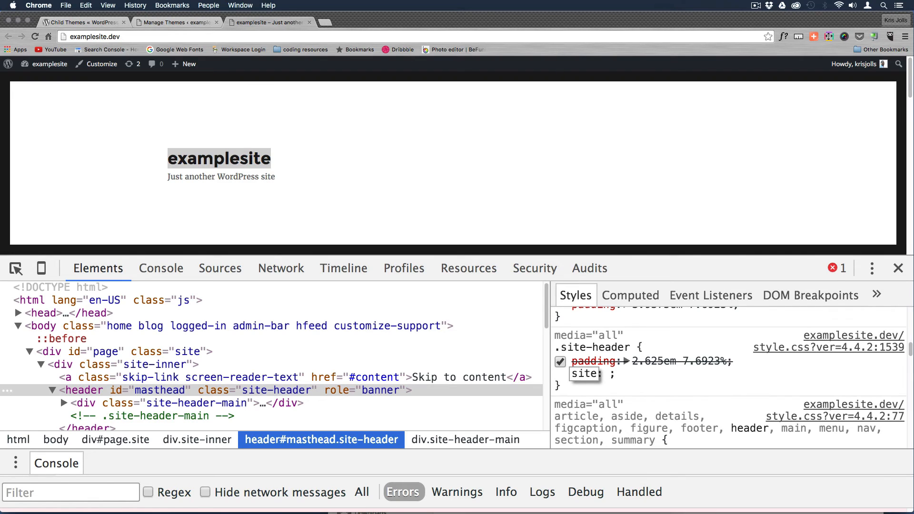
type("ba")
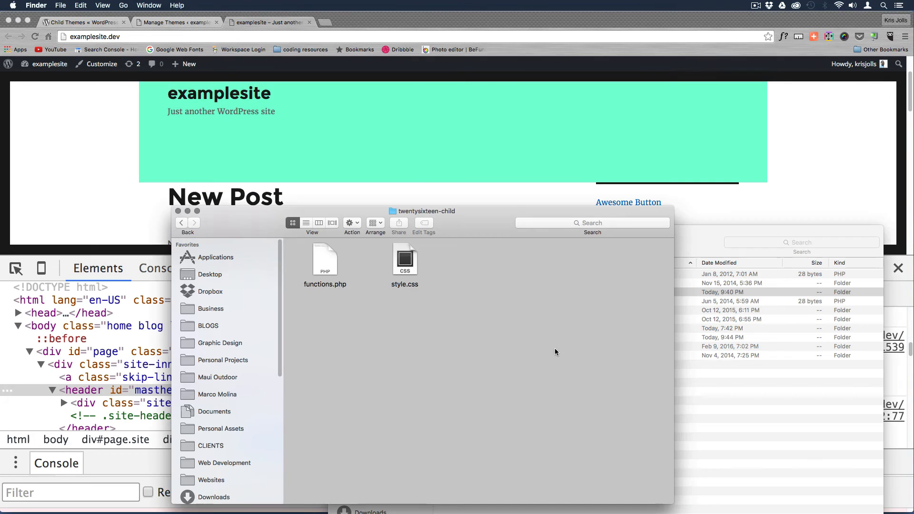
Step: Replace the .site-header padding value on line 10 of style.css with 0
double_click(324, 261)
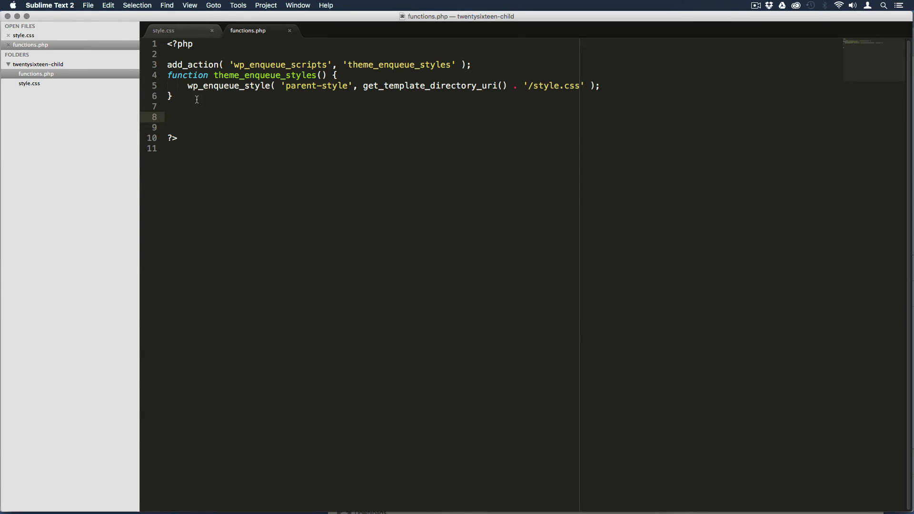
left_click(183, 30)
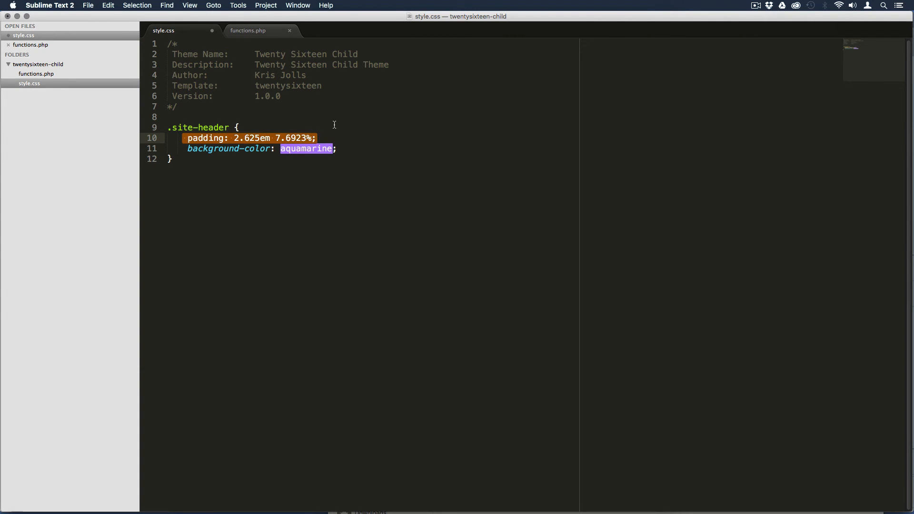
mouse_move(323, 127)
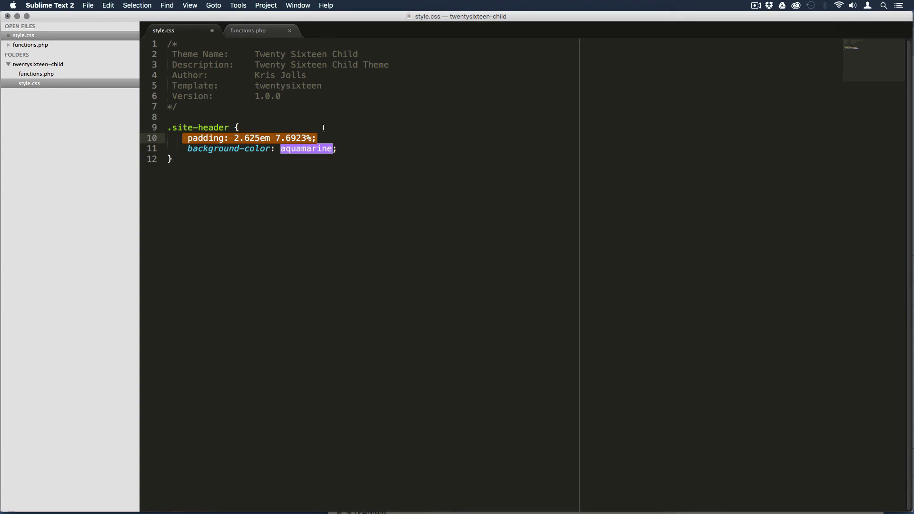
left_click(249, 138)
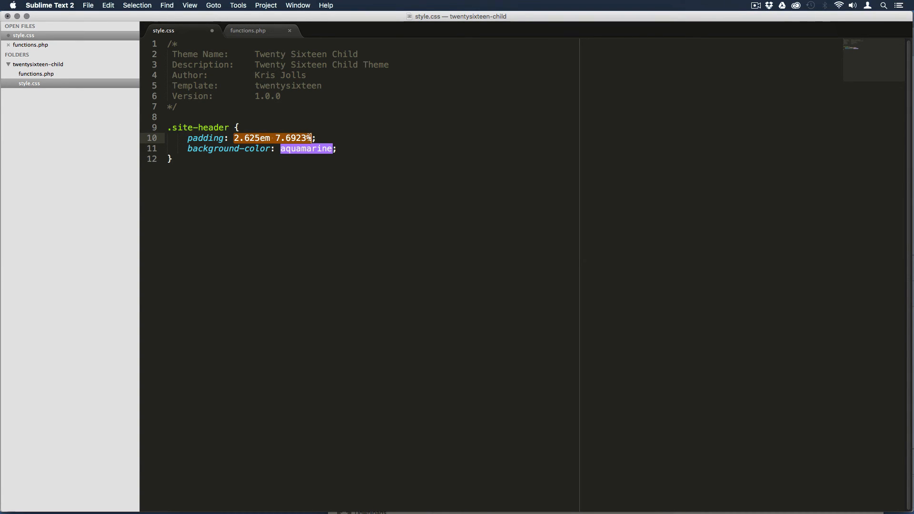
type("0;")
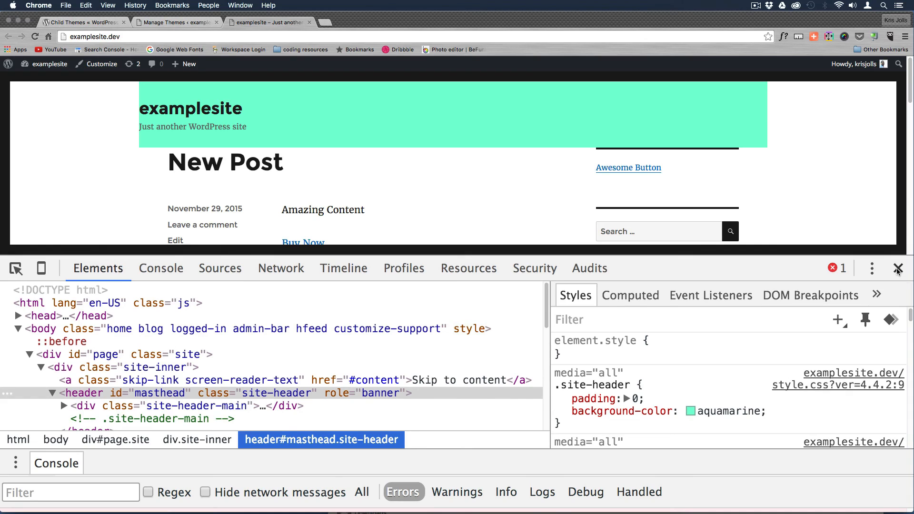
Step: Close Chrome DevTools to show the full page with its aquamarine header
left_click(897, 270)
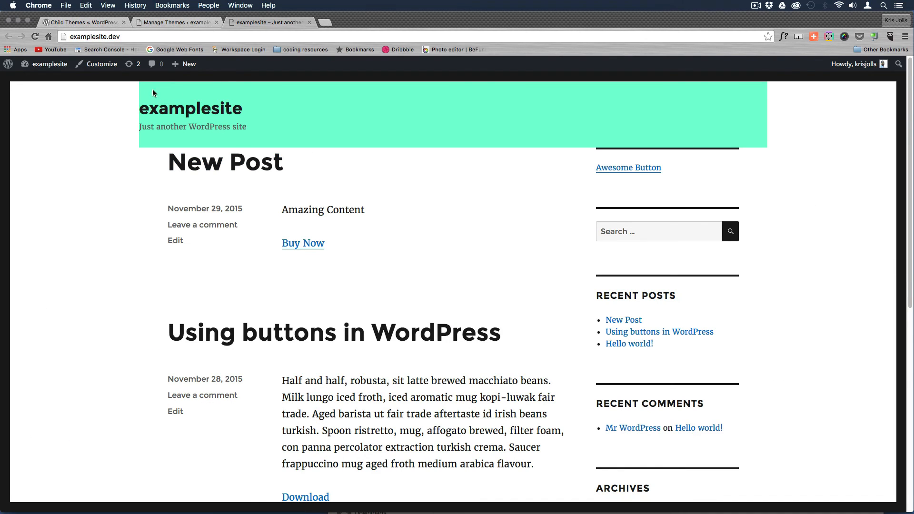
mouse_move(779, 98)
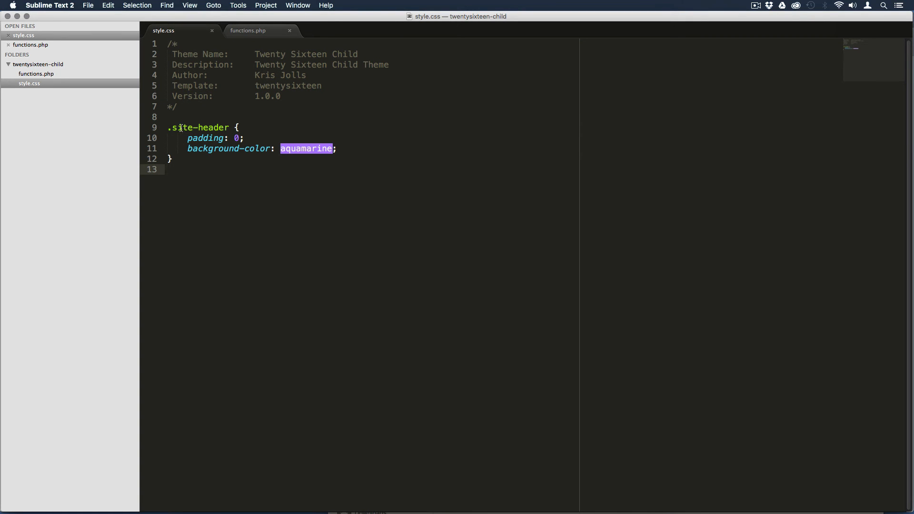
mouse_move(310, 362)
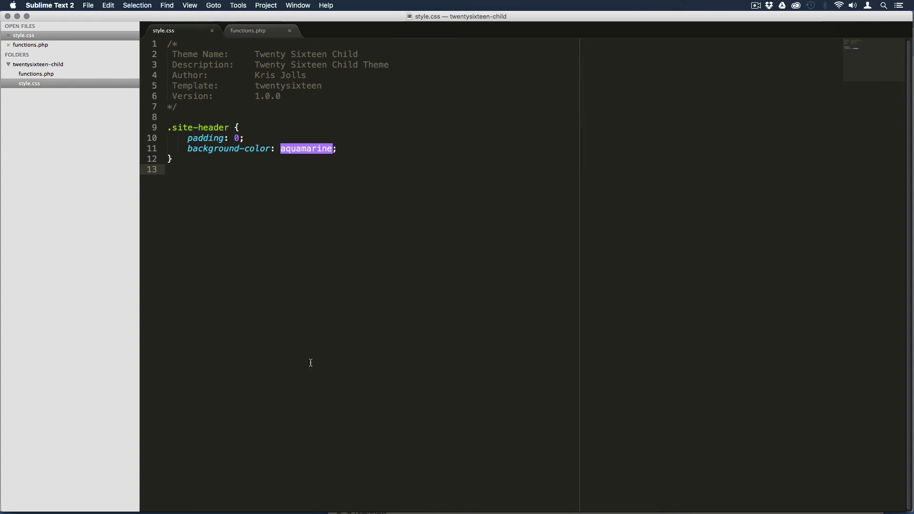
mouse_move(200, 162)
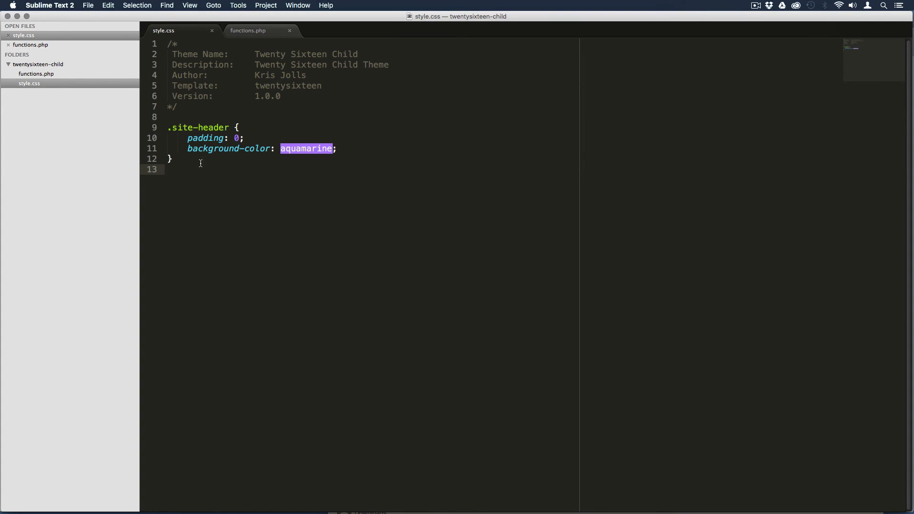
Step: Delete the aquamarine .site-header test rule from lines 9–12 of style.css
left_click(172, 159)
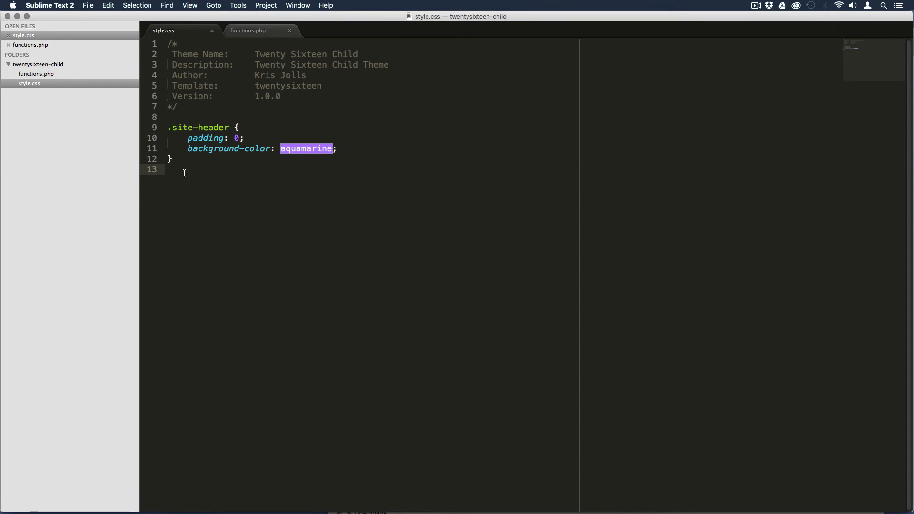
mouse_move(208, 188)
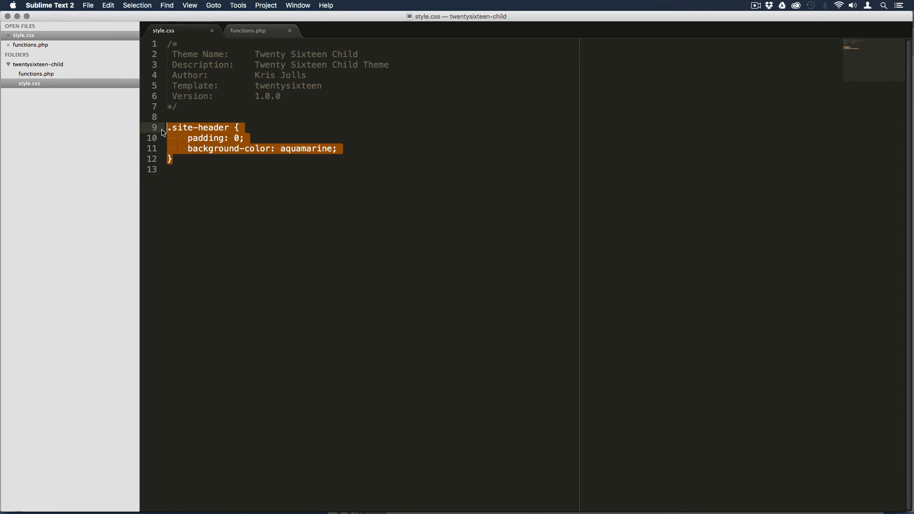
key("Delete")
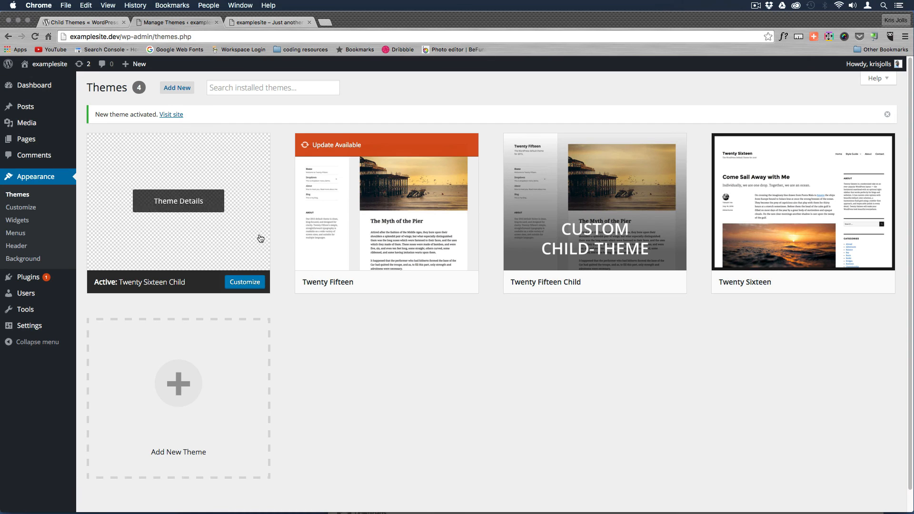
mouse_move(283, 237)
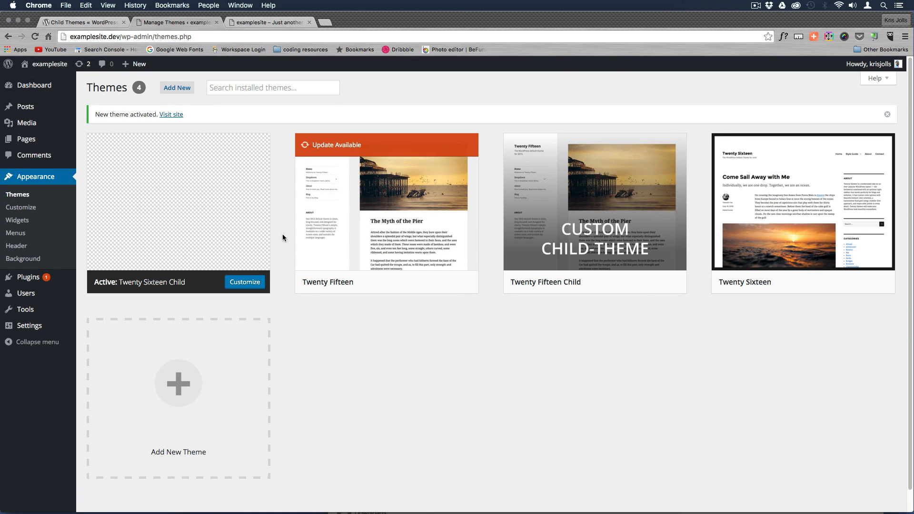
mouse_move(593, 201)
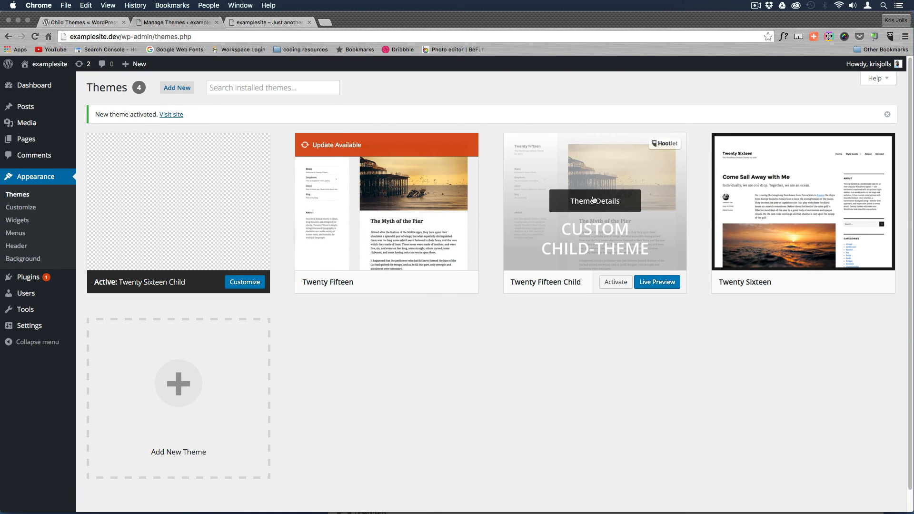
mouse_move(571, 337)
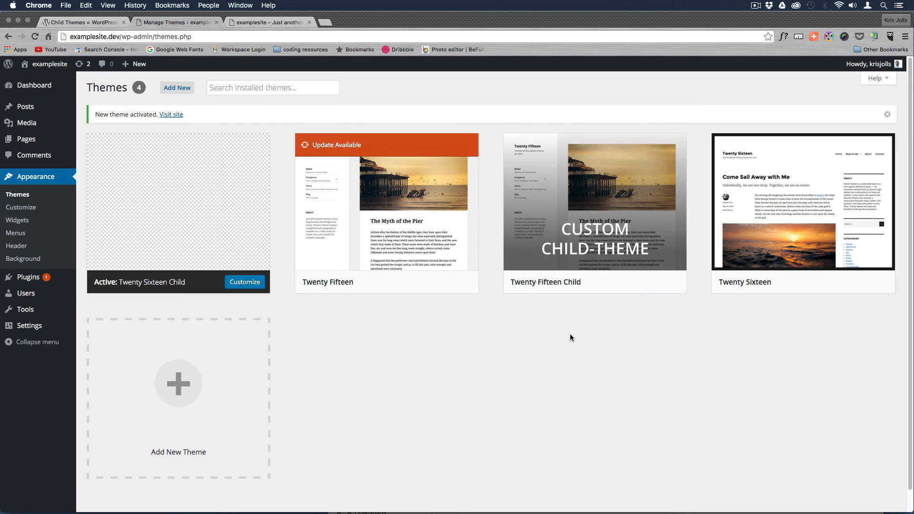
mouse_move(536, 331)
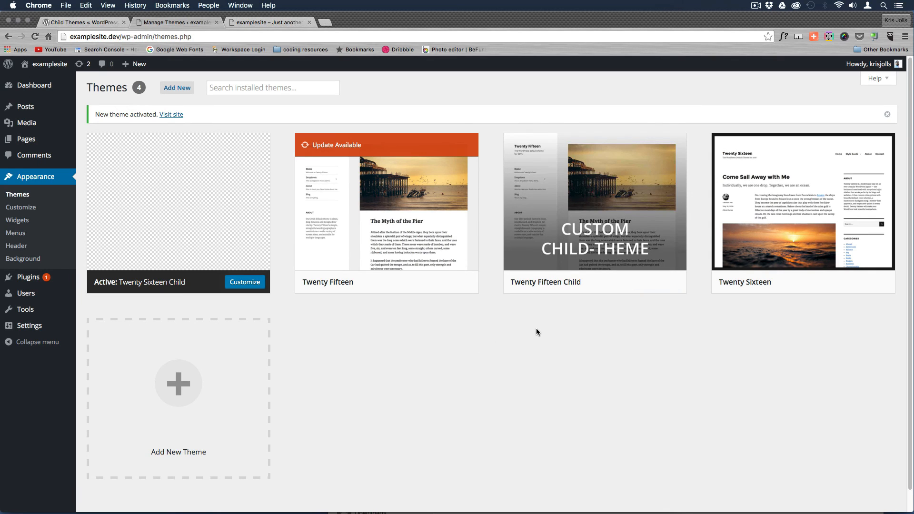
mouse_move(189, 149)
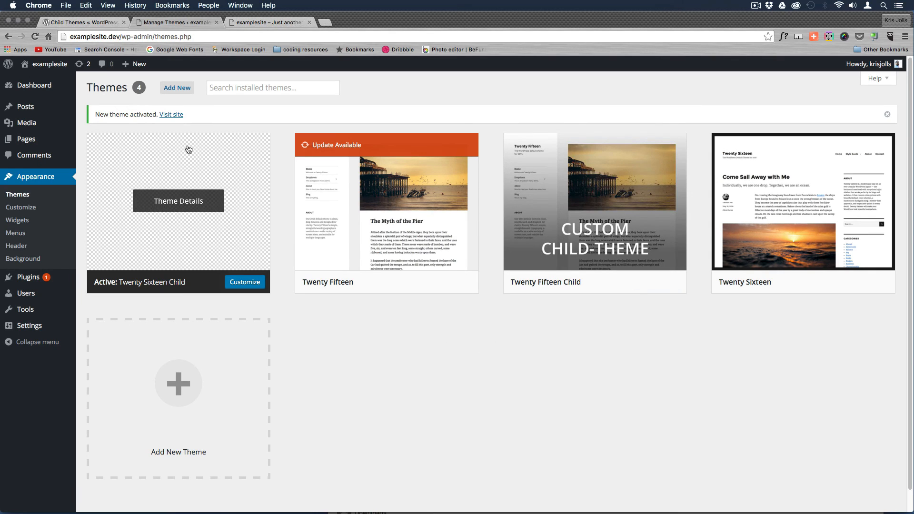
mouse_move(118, 241)
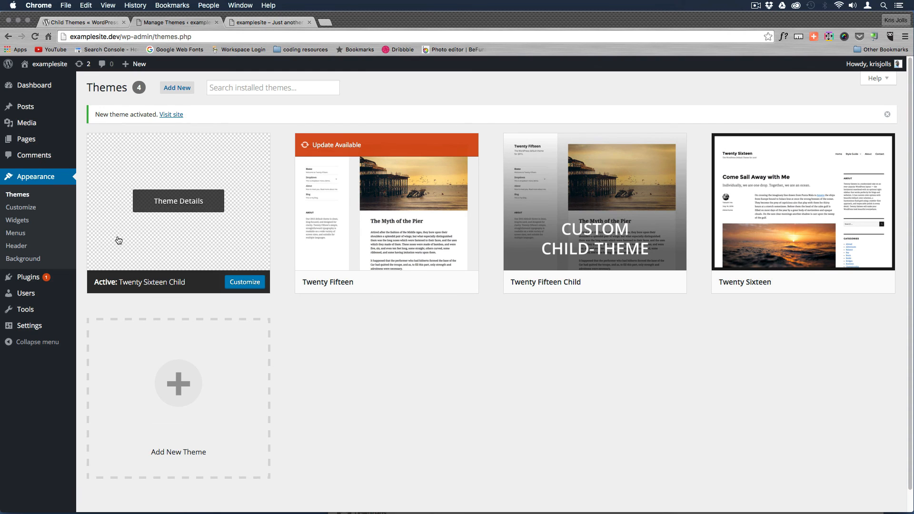
mouse_move(433, 151)
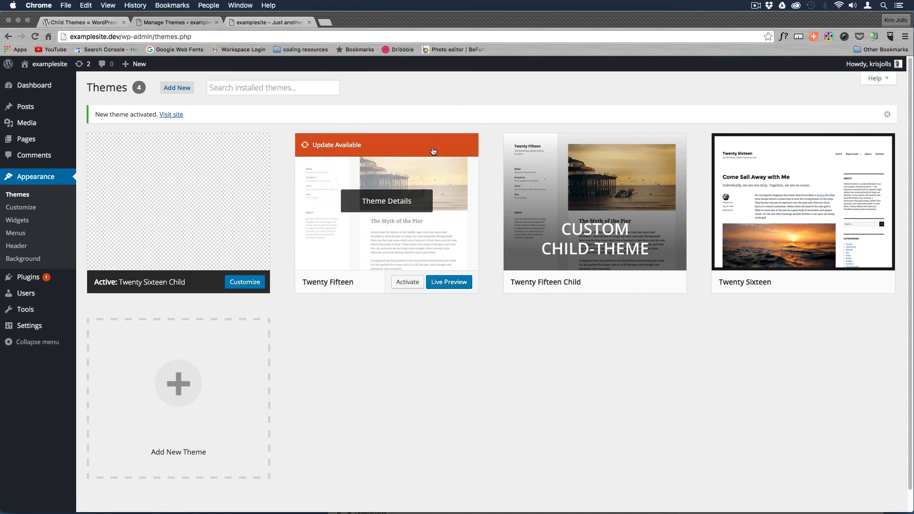
mouse_move(185, 57)
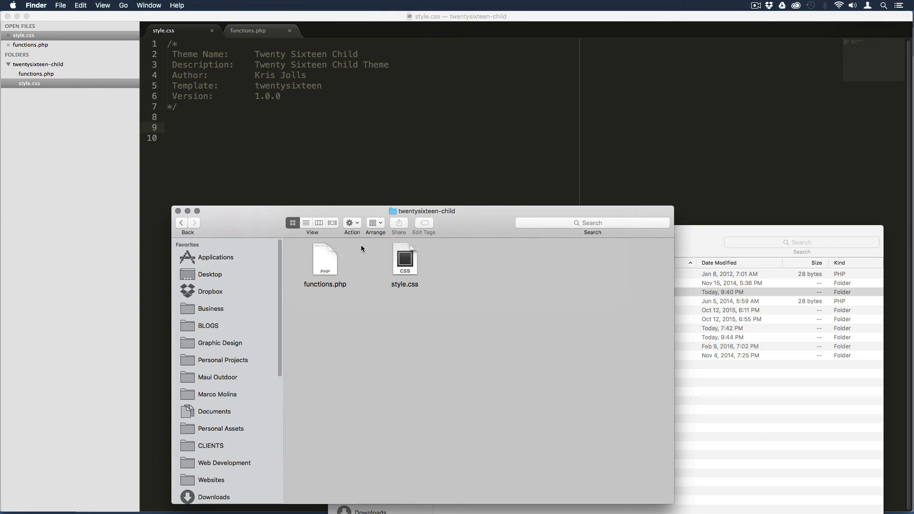
mouse_move(502, 263)
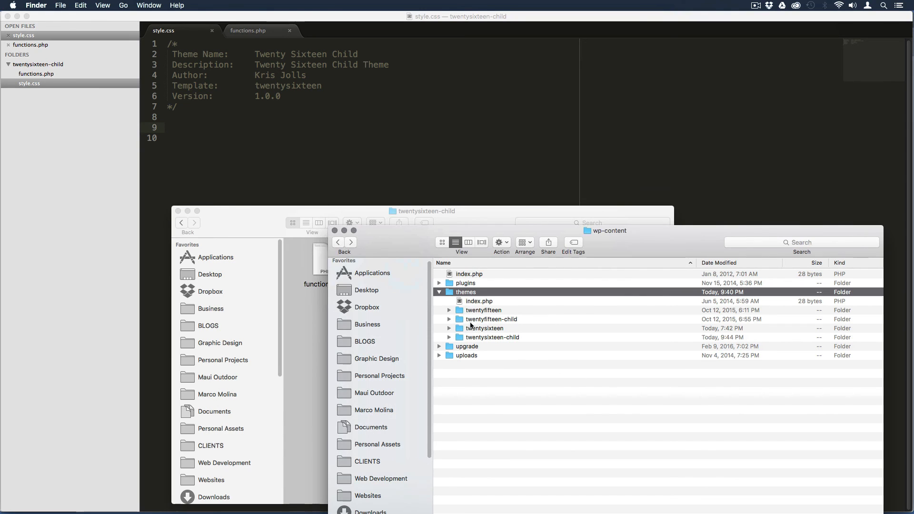
Step: Expand both child theme folders and select twentyfifteen-child's screenshot.png for comparison
left_click(450, 337)
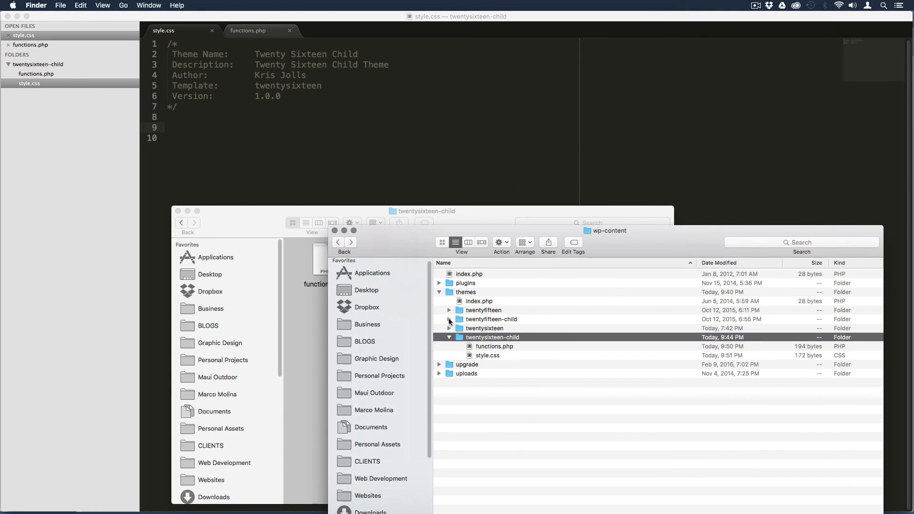
left_click(448, 320)
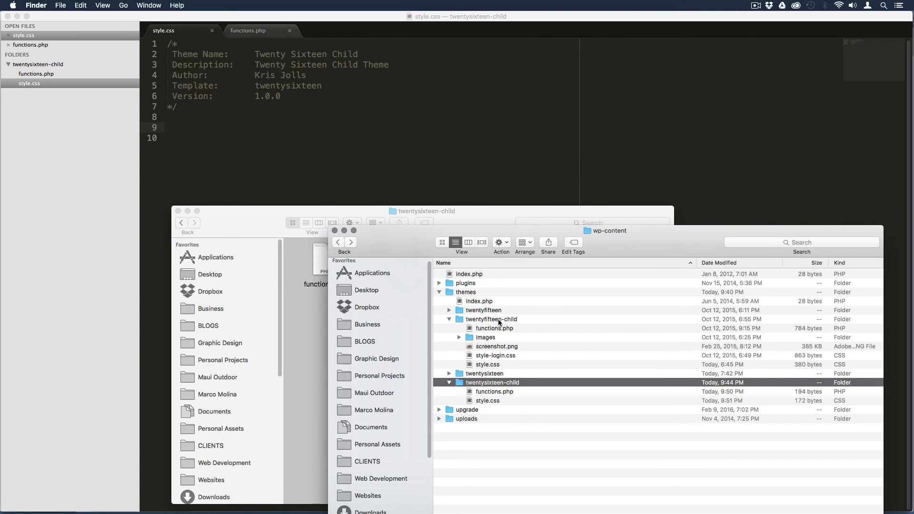
left_click(497, 346)
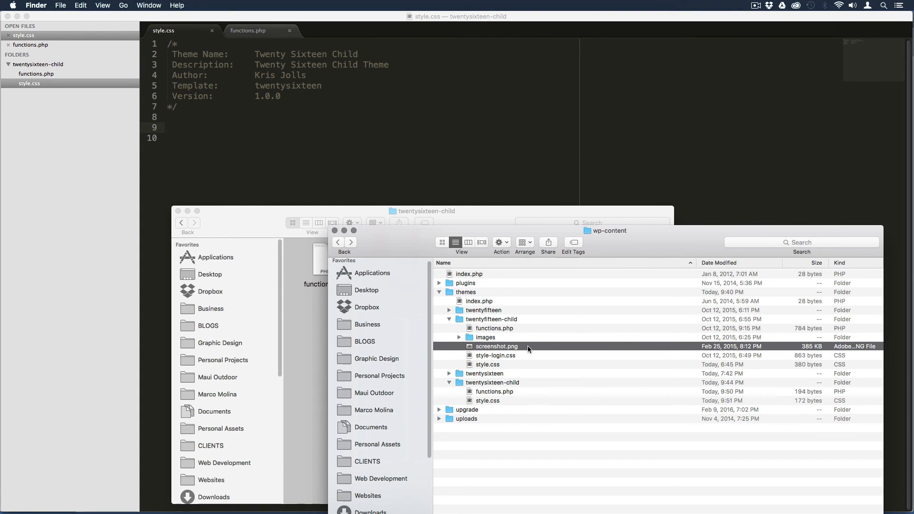
mouse_move(481, 354)
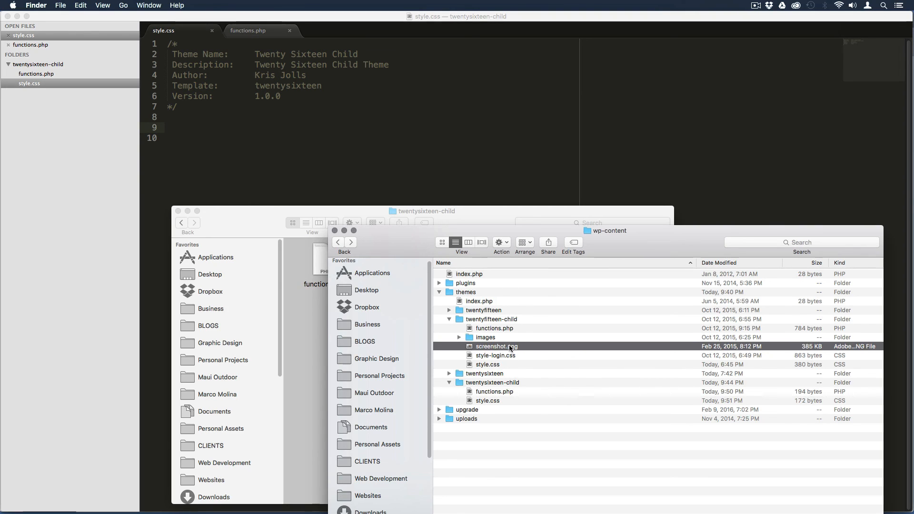
mouse_move(481, 347)
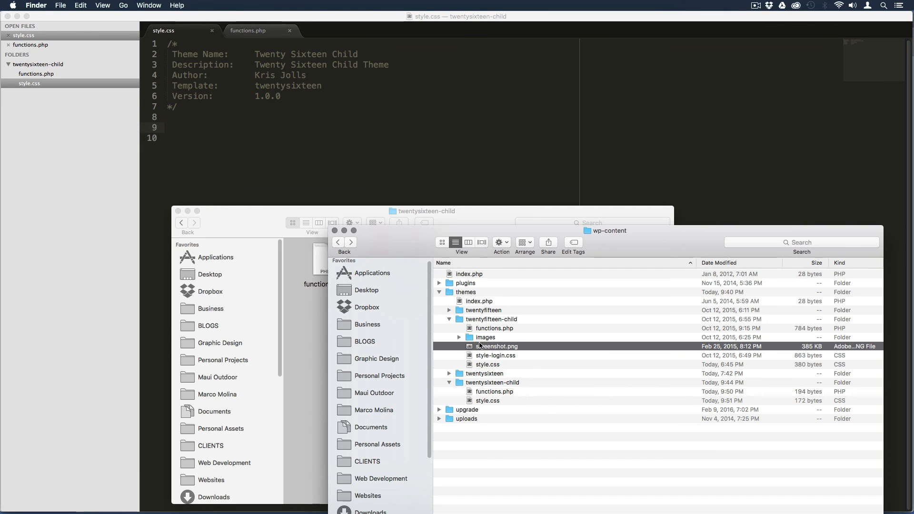
mouse_move(516, 349)
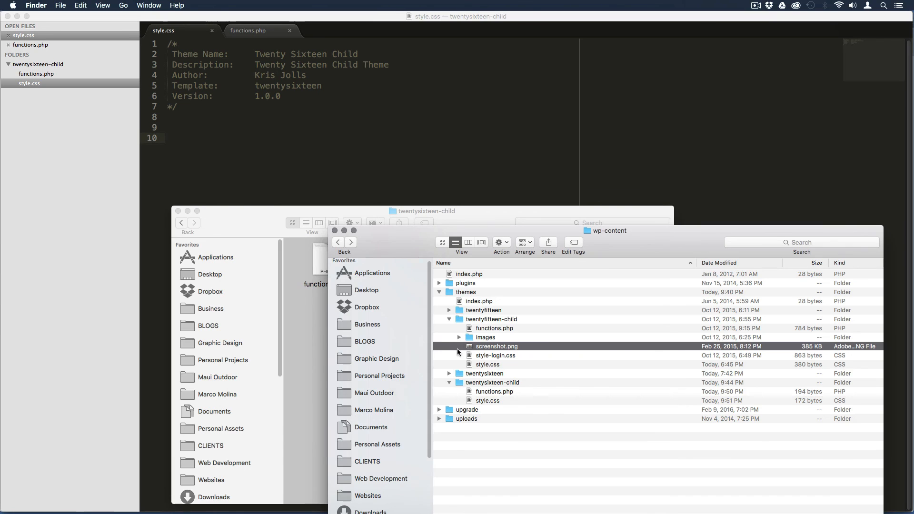
left_click(448, 319)
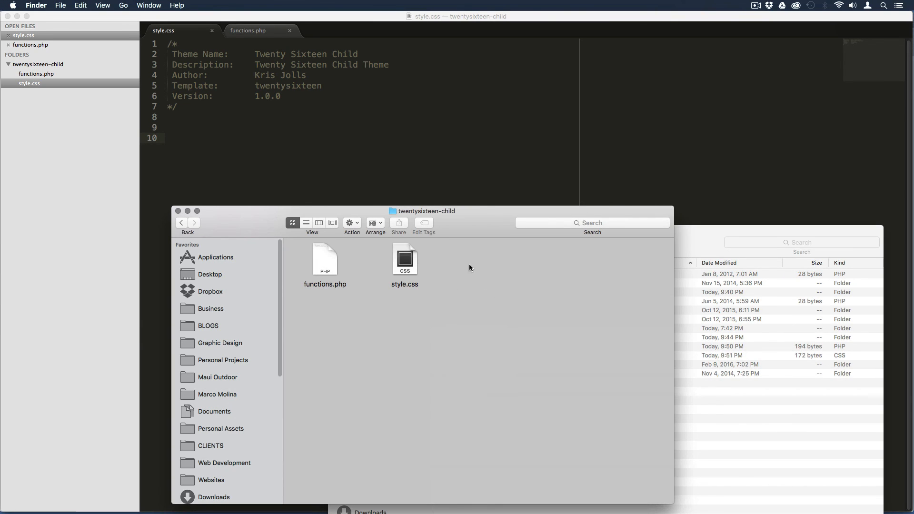
mouse_move(474, 309)
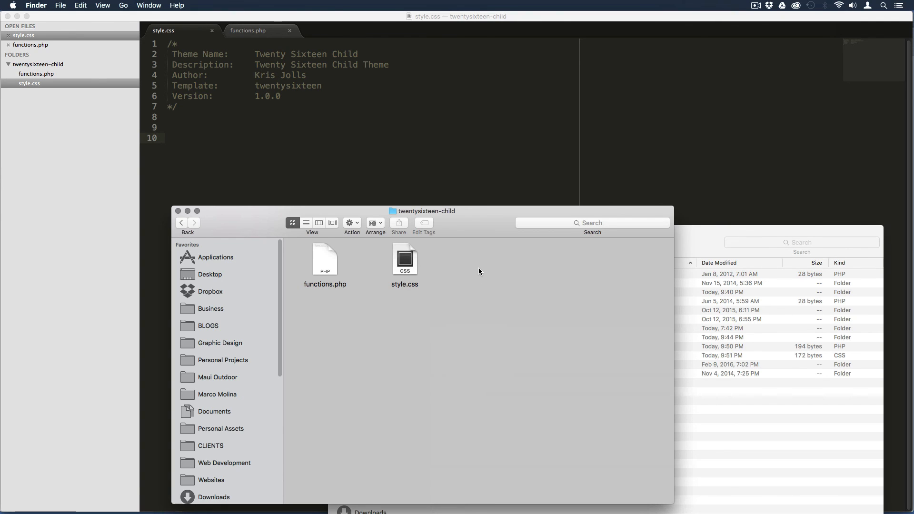
mouse_move(471, 276)
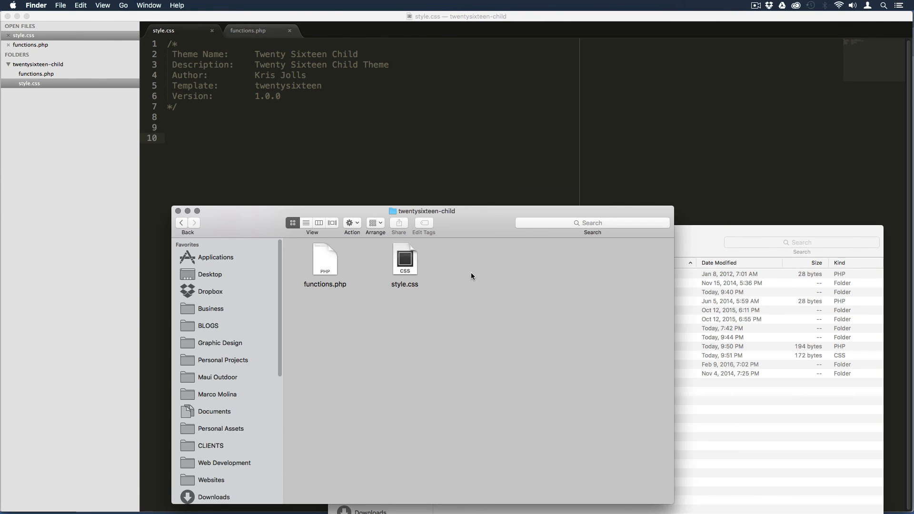
mouse_move(456, 266)
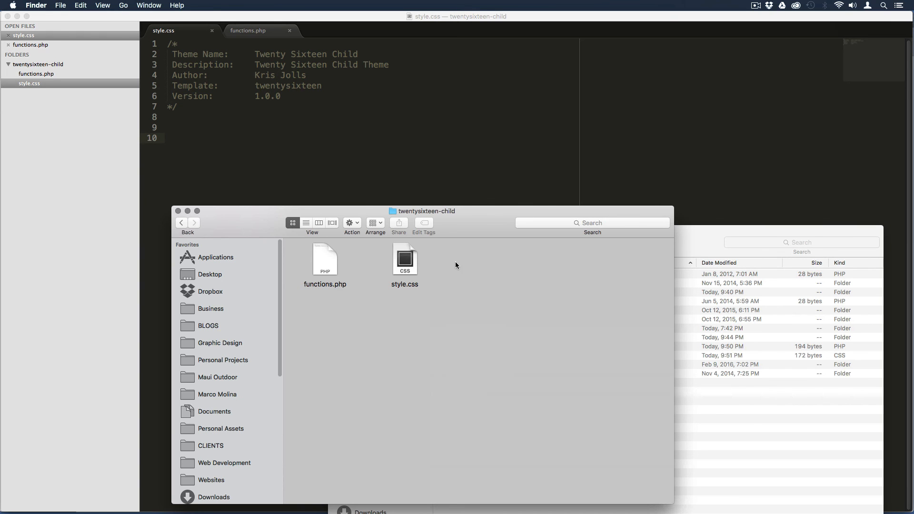